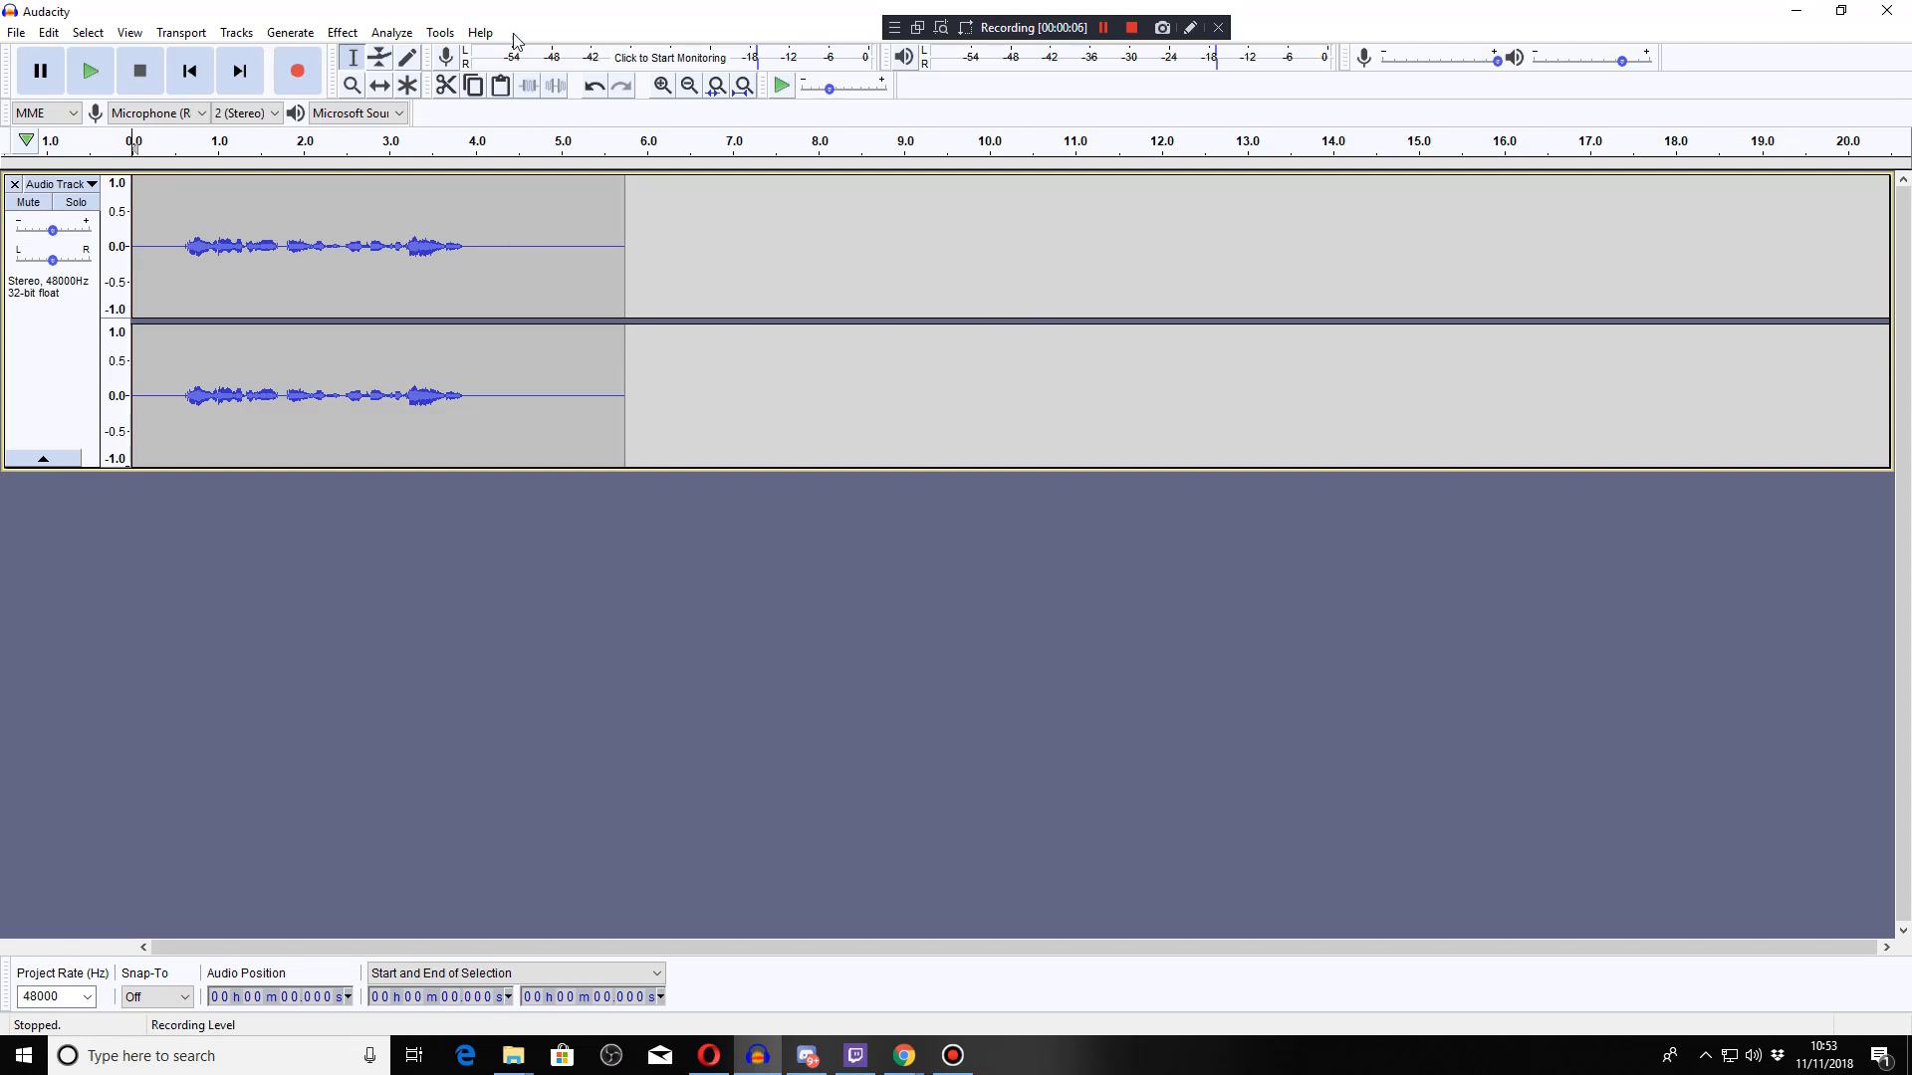
Step: Check the Audacity version and credits in the About window, then dismiss it
left_click(480, 32)
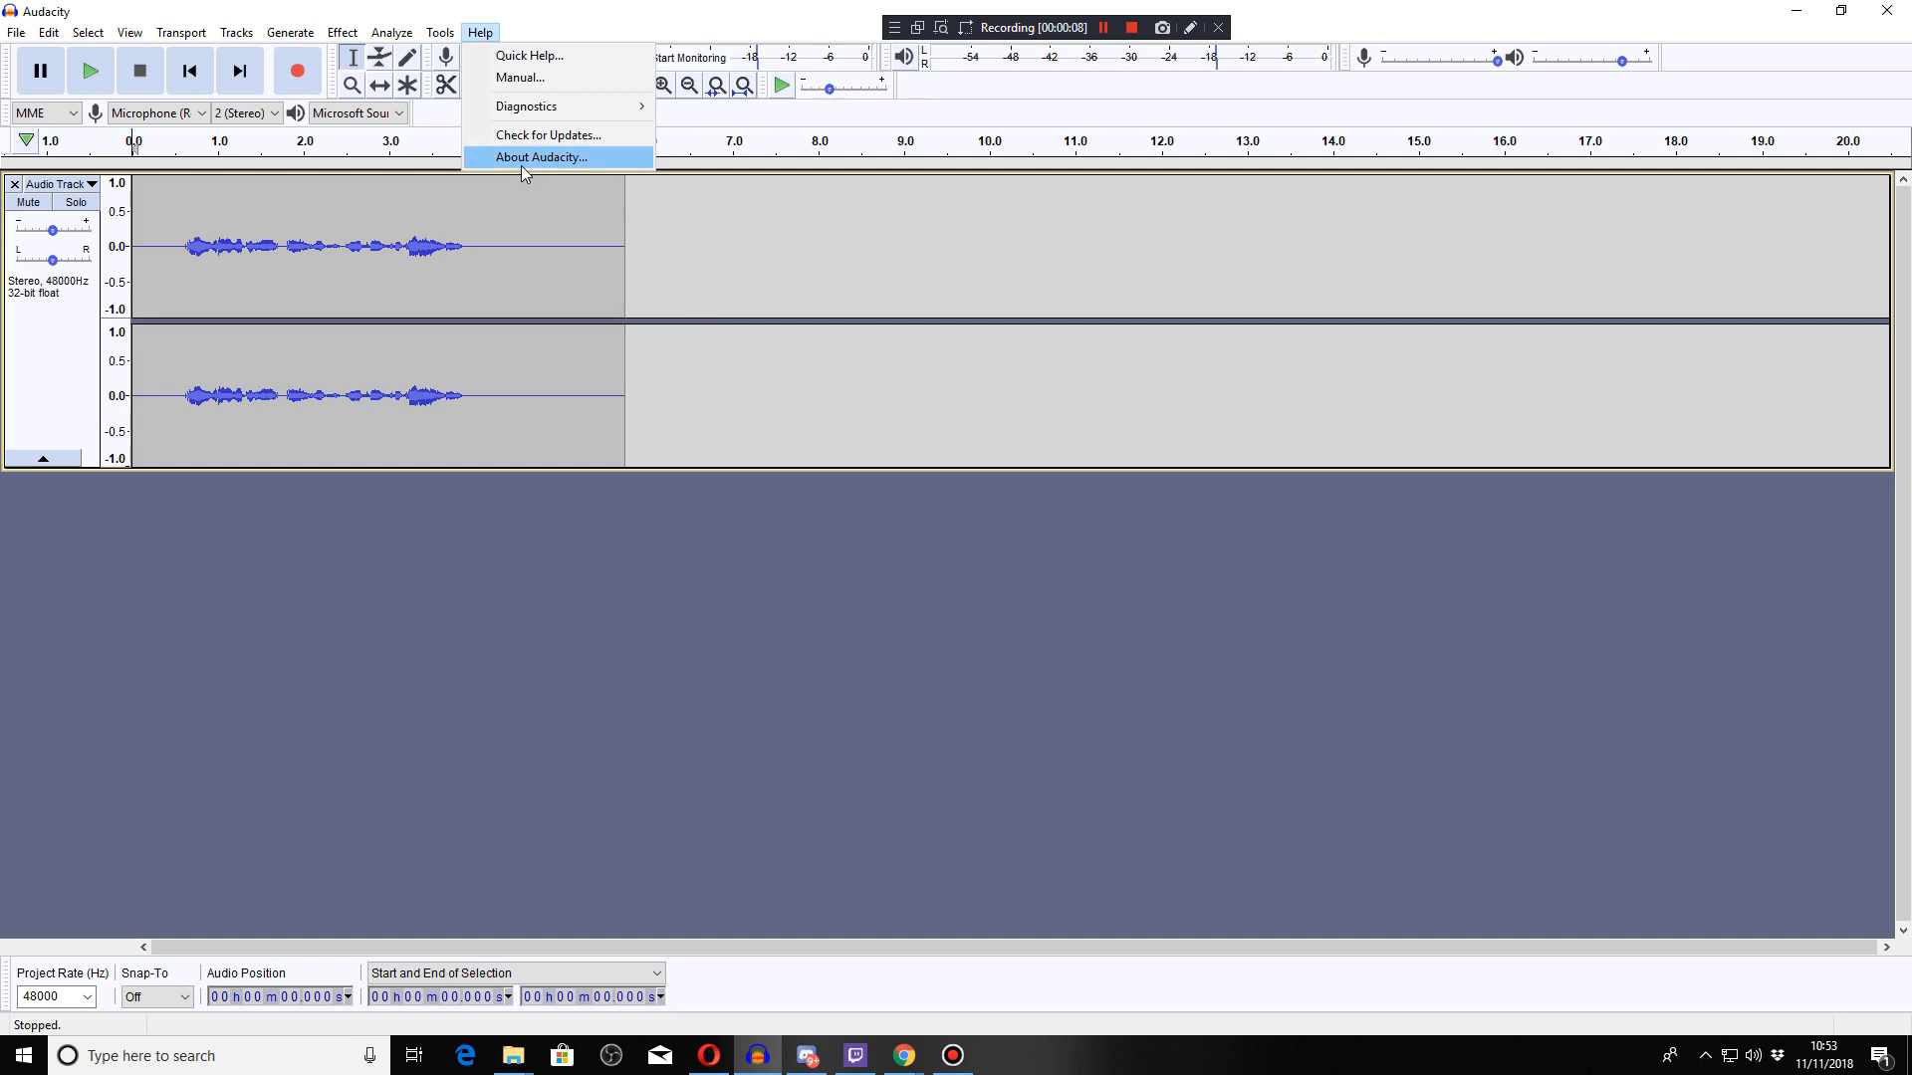
left_click(539, 158)
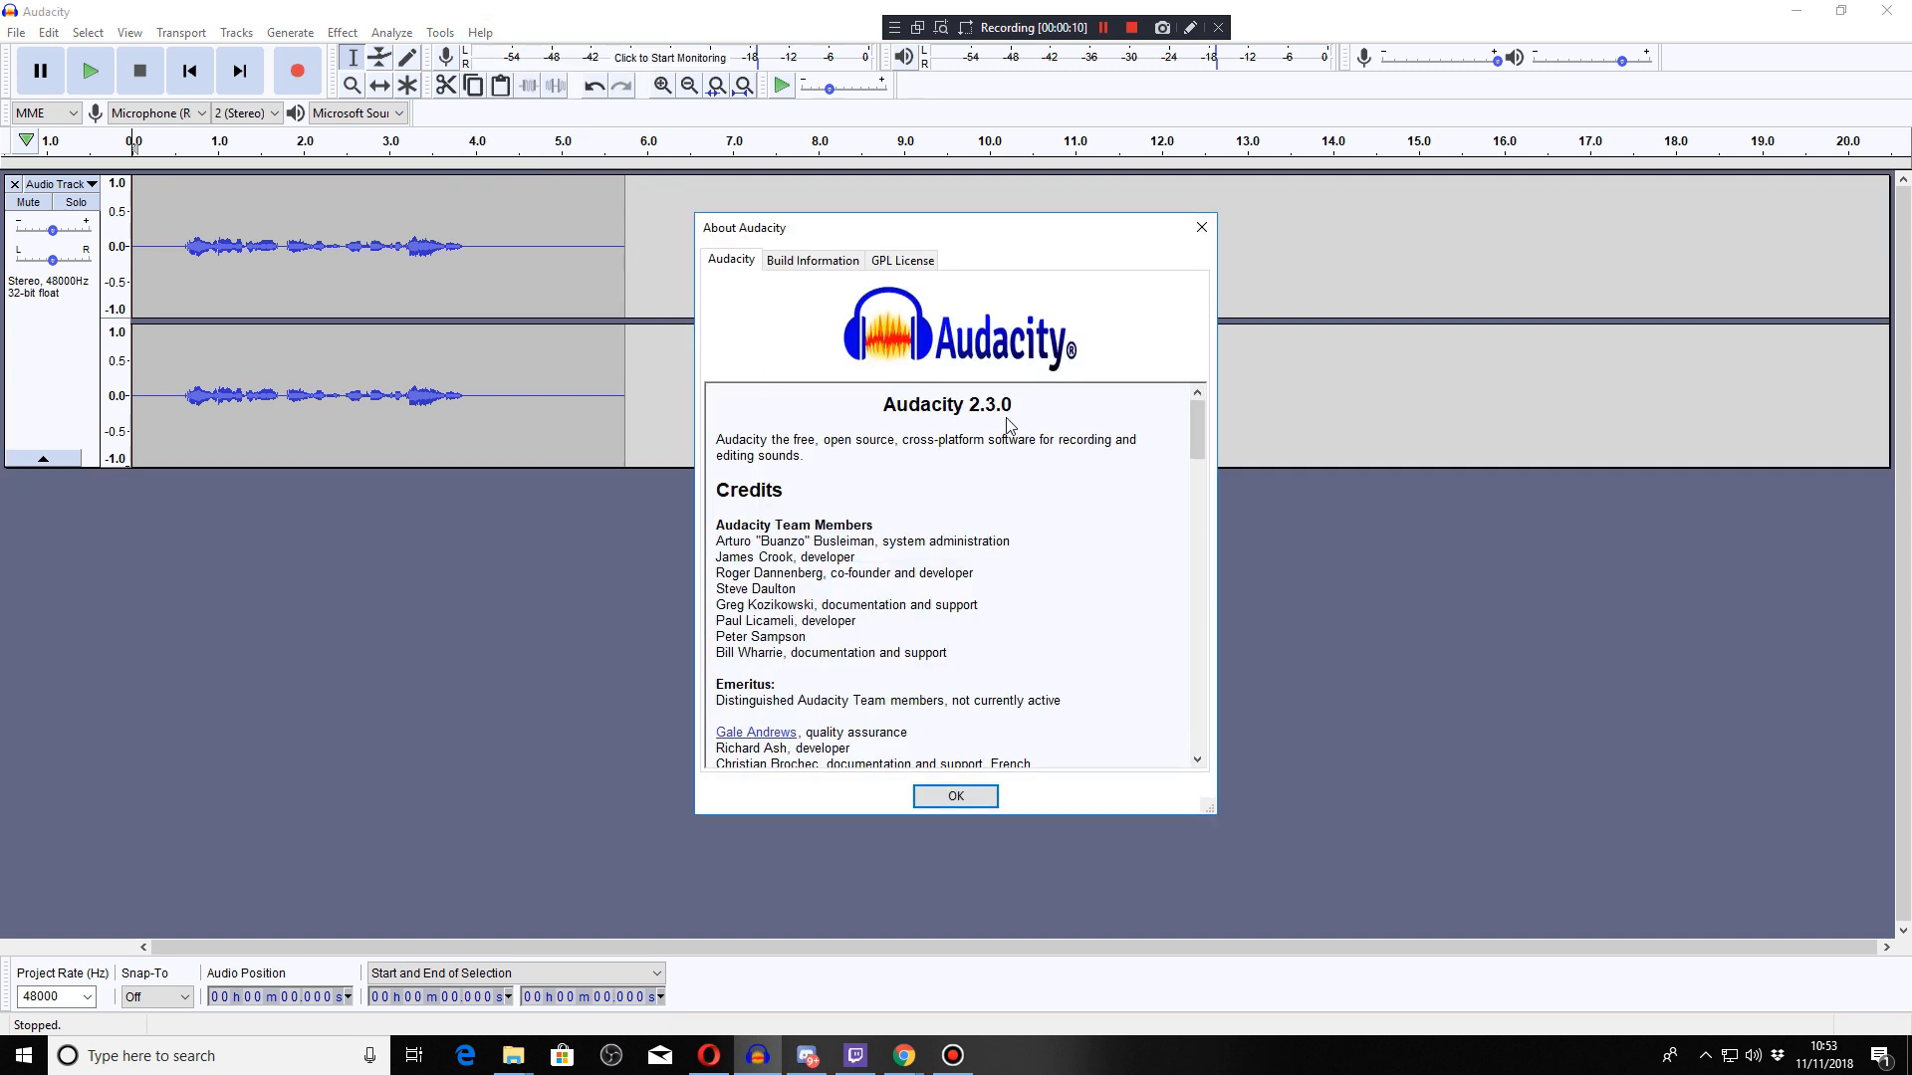
left_click(954, 797)
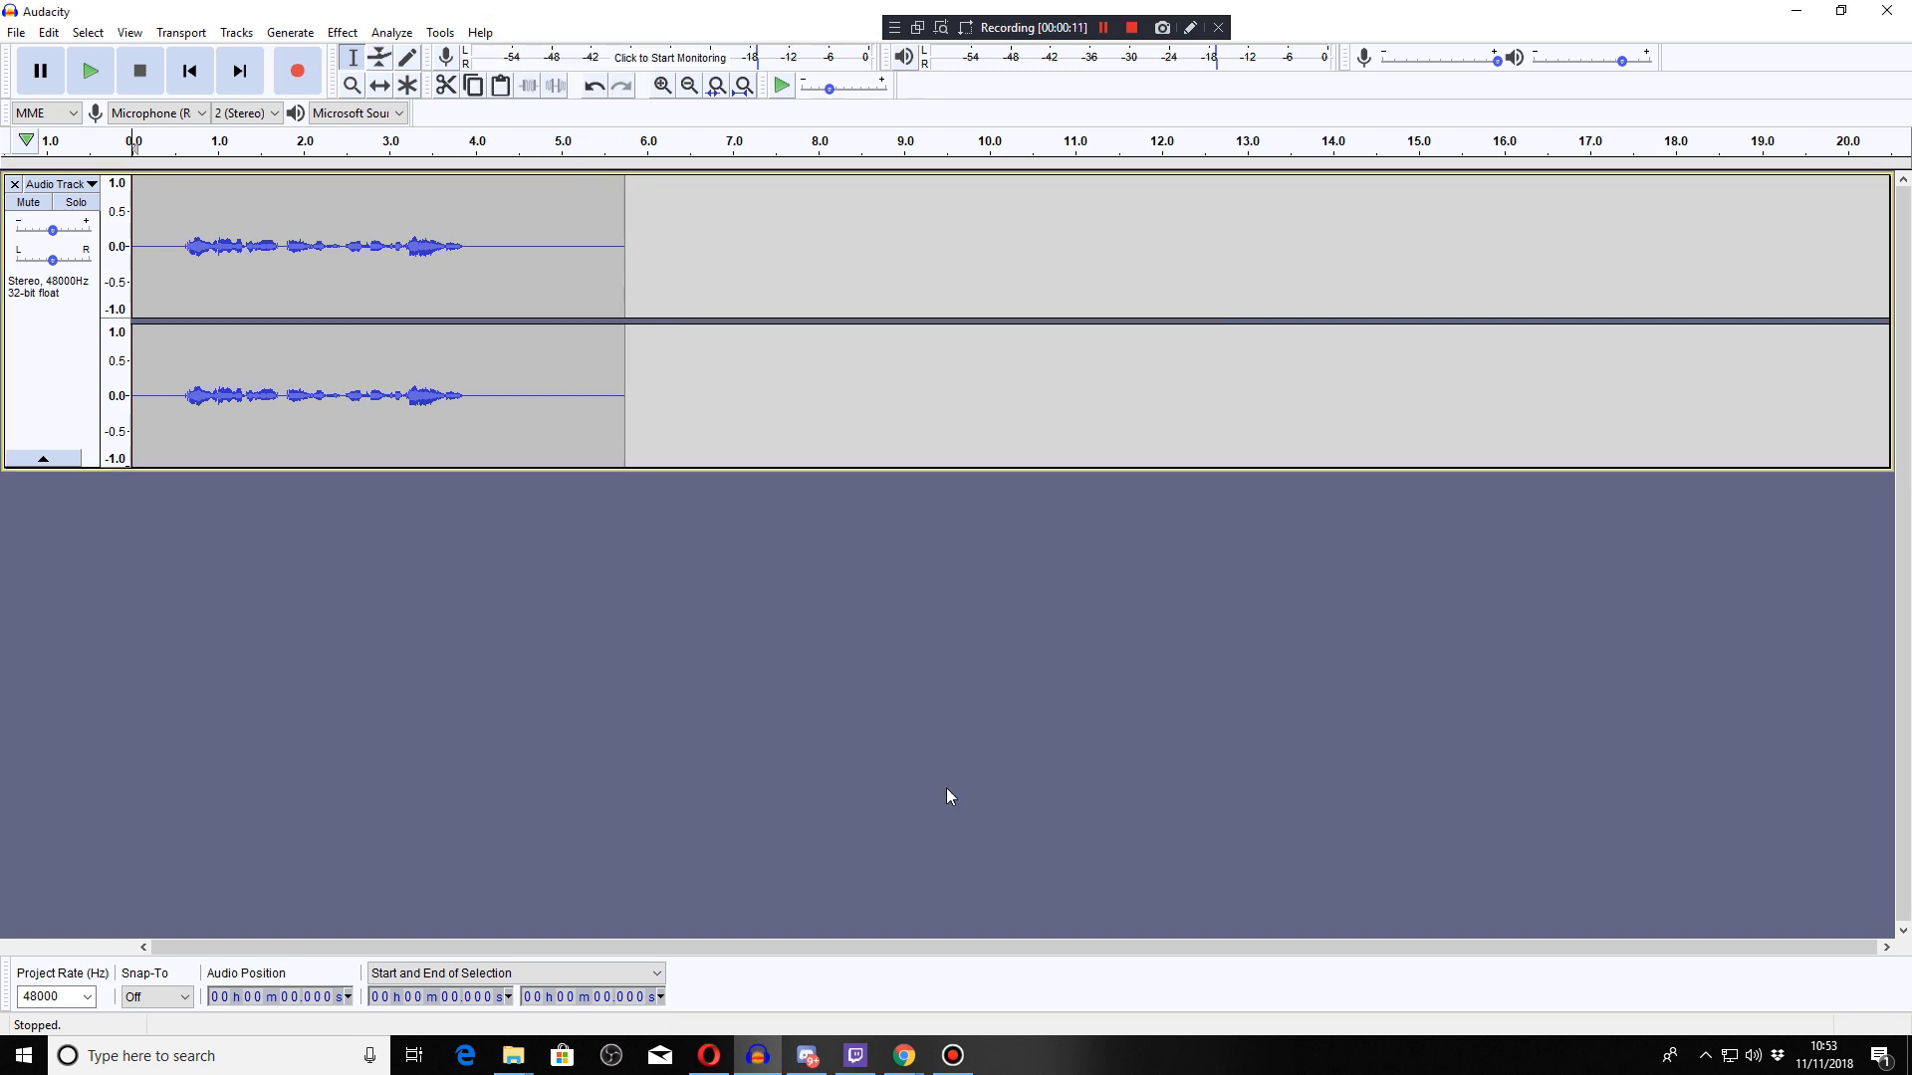
mouse_move(544, 536)
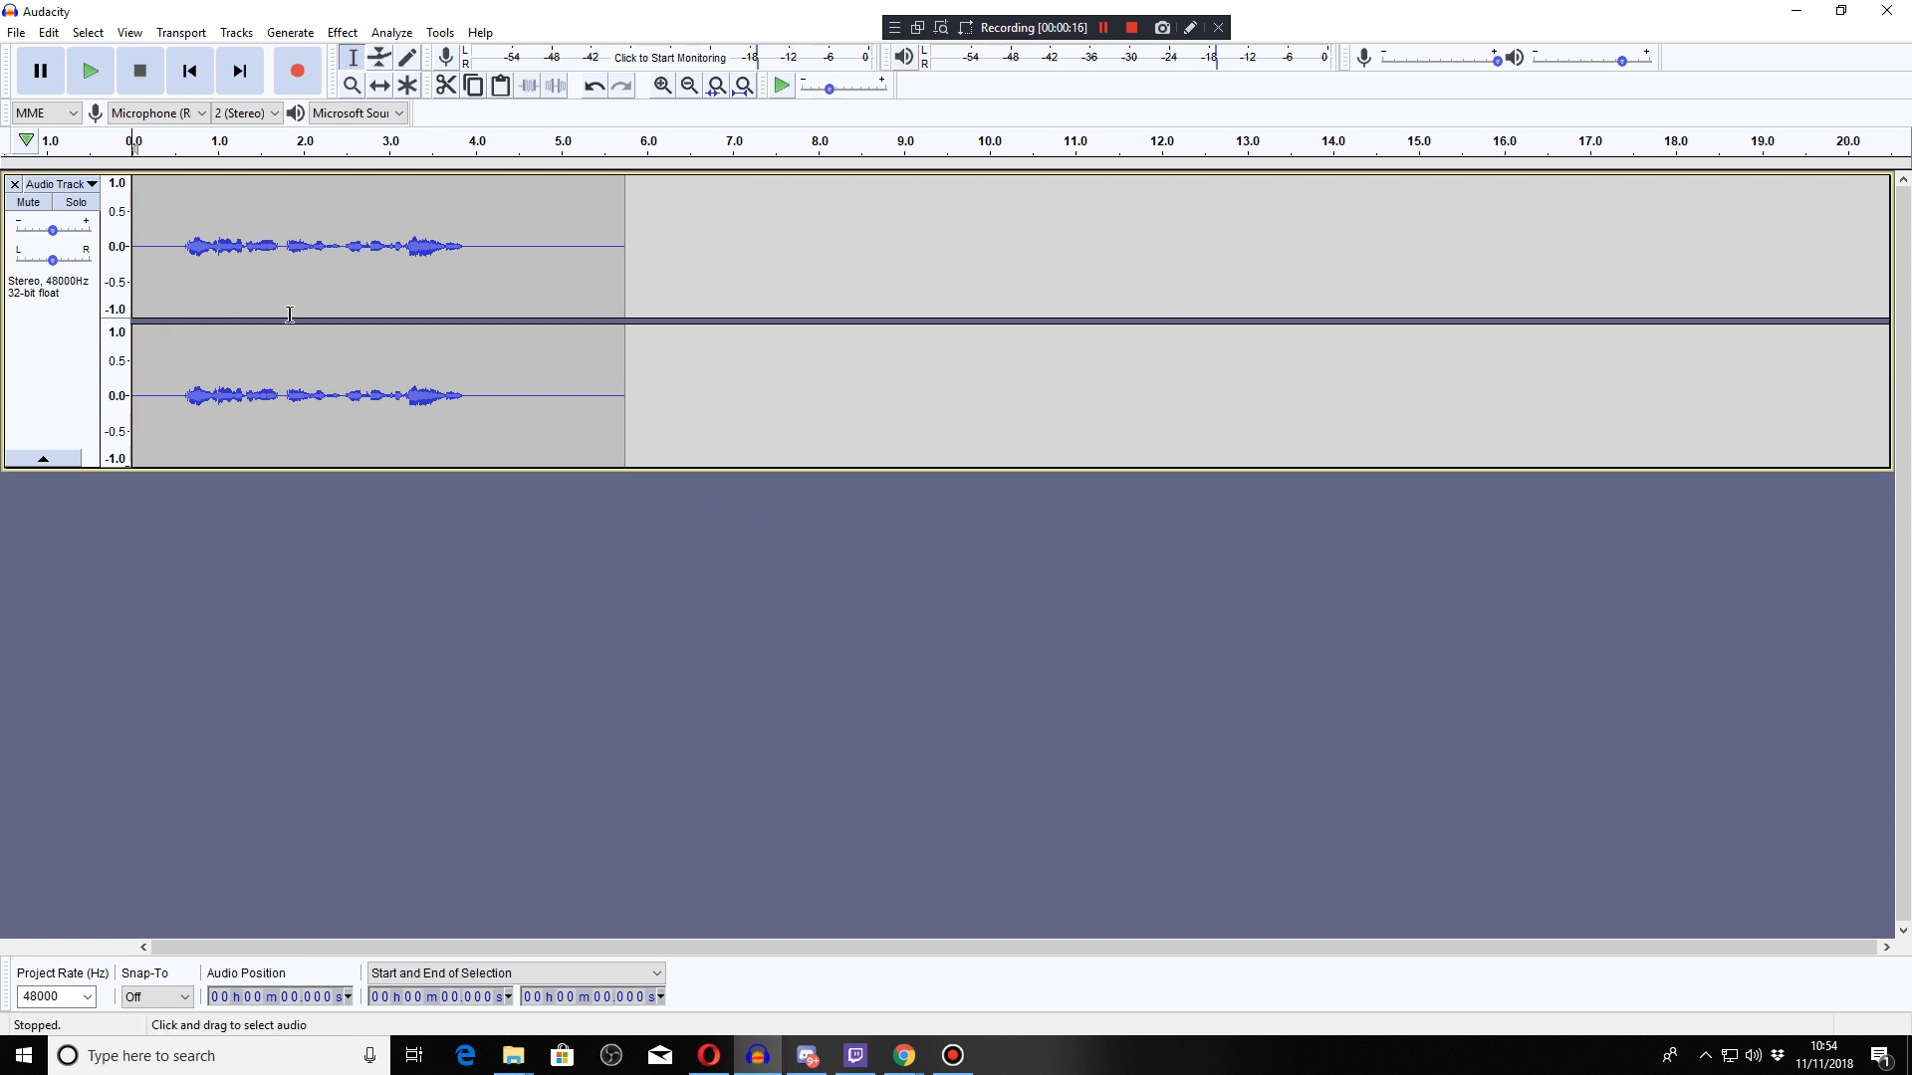
mouse_move(90, 70)
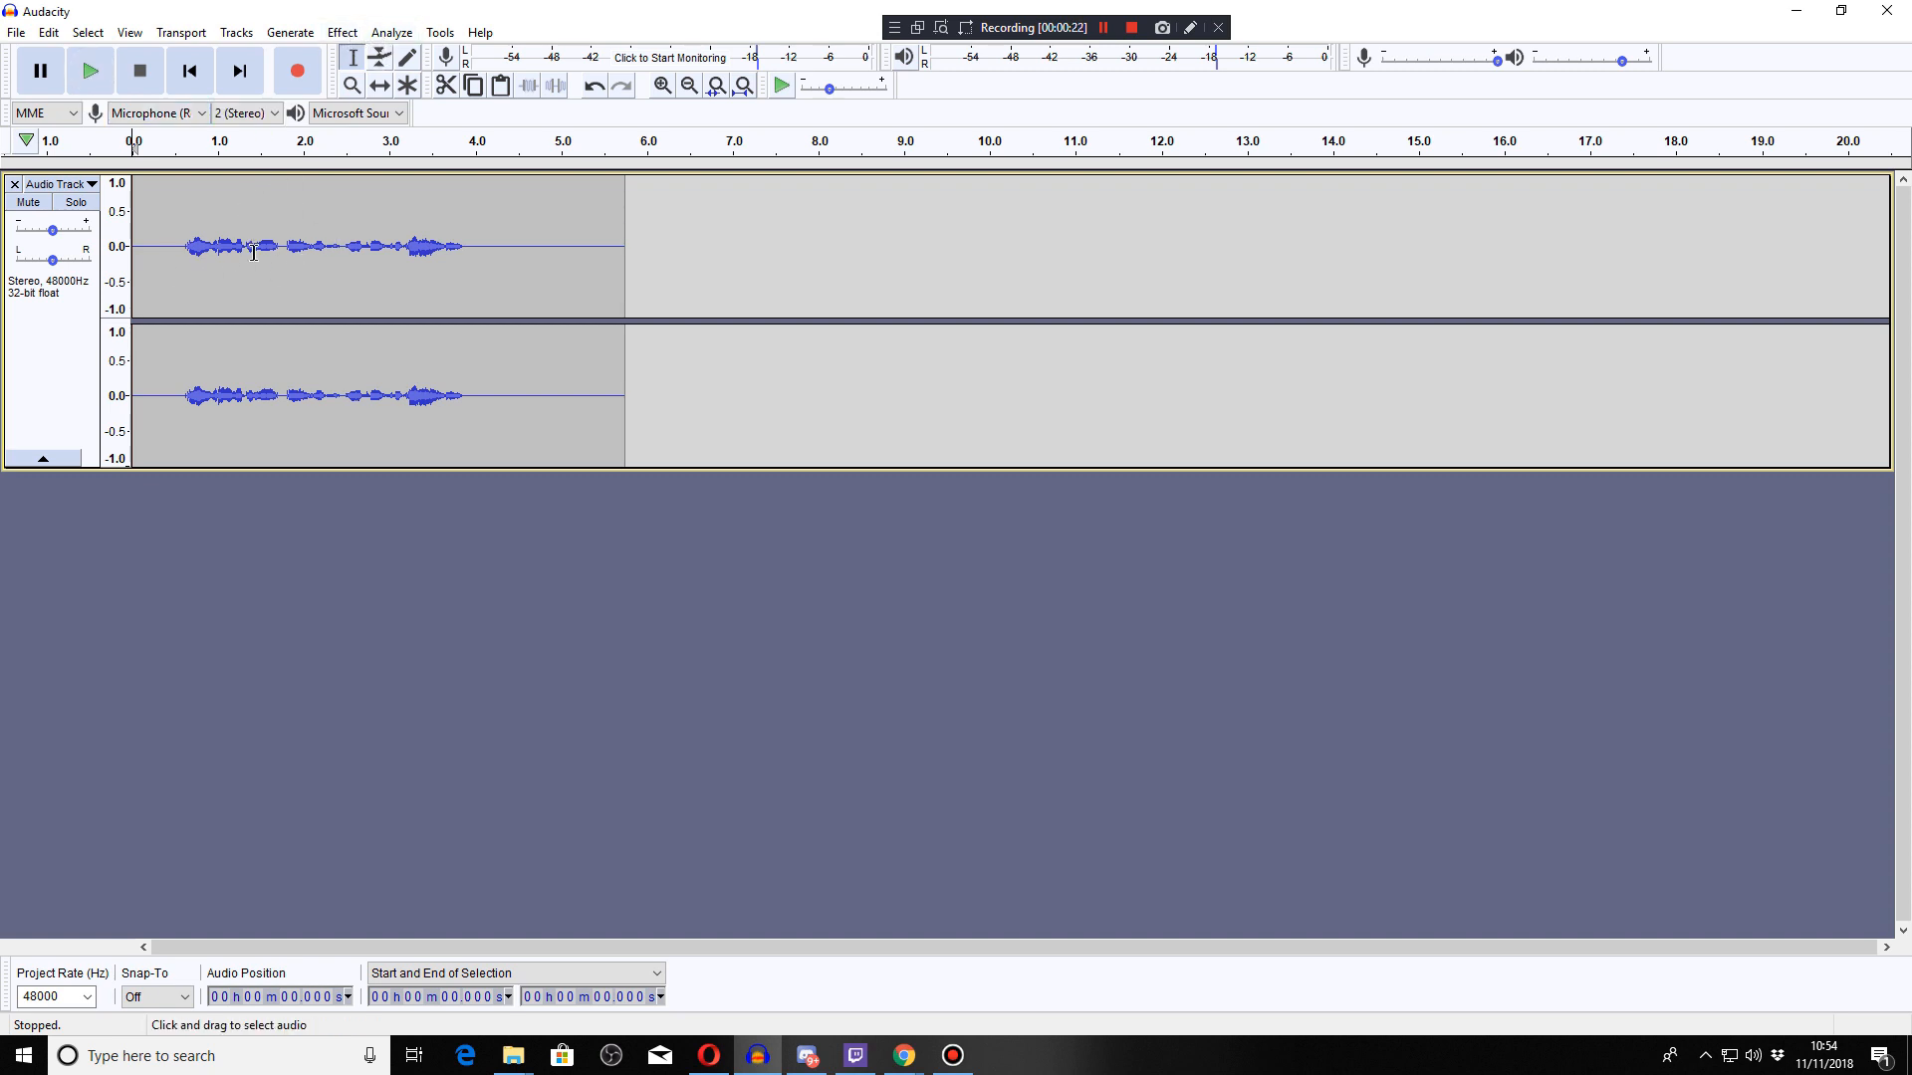
Step: Review the Equalization effect curve and close its dialog
left_click(341, 32)
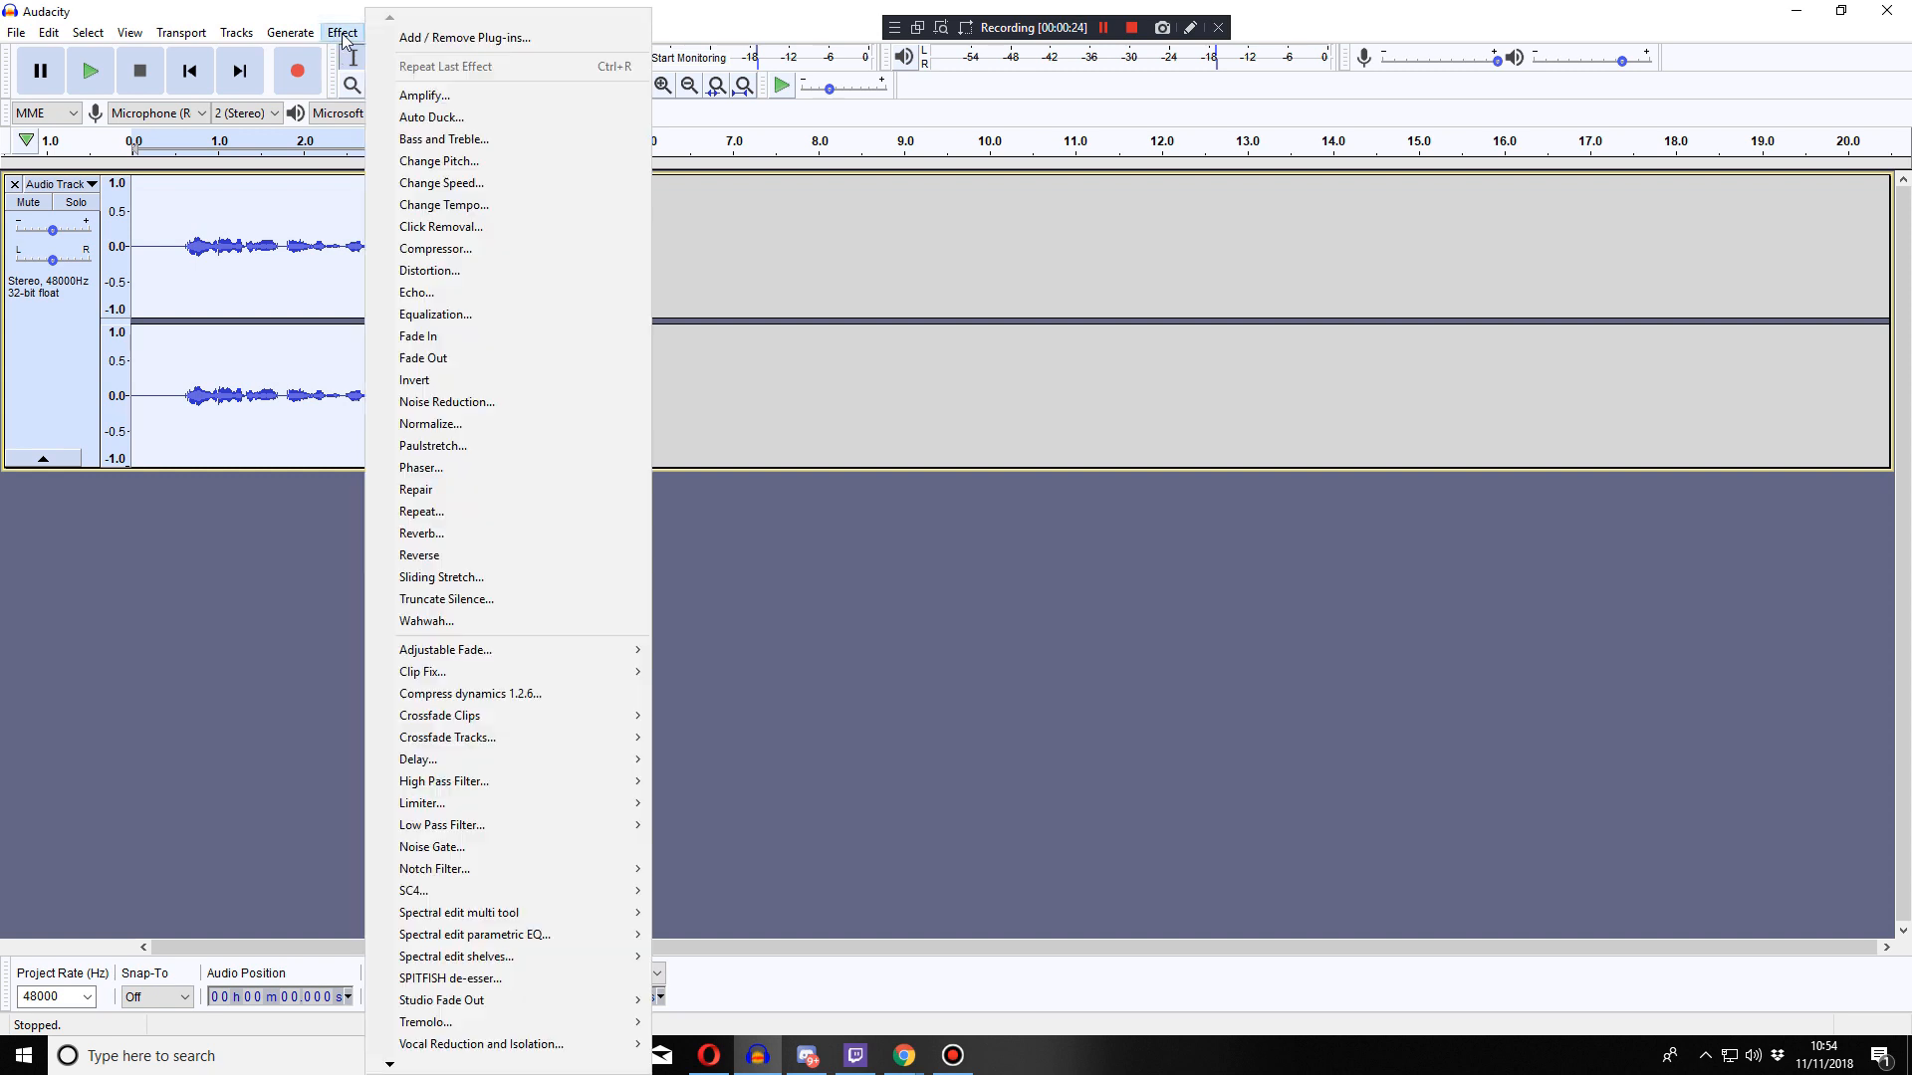
left_click(434, 315)
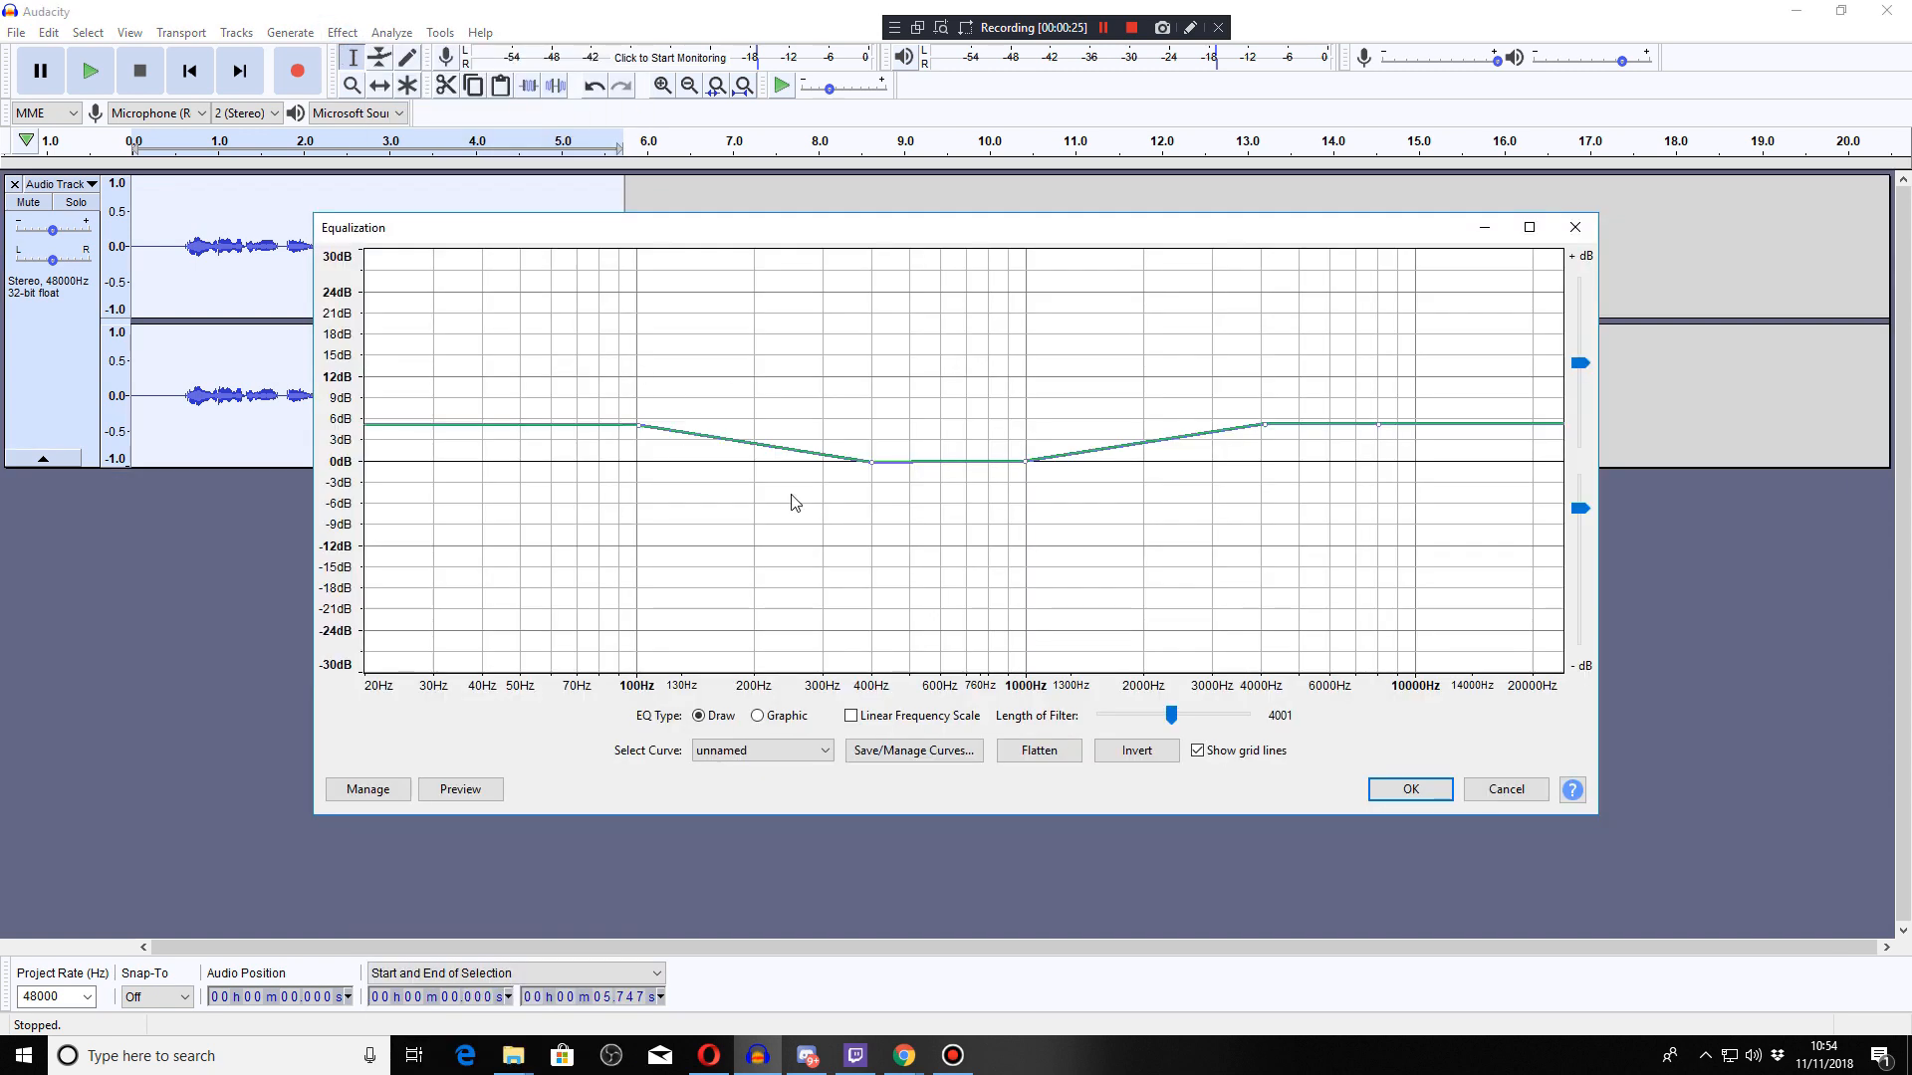
left_click(1408, 789)
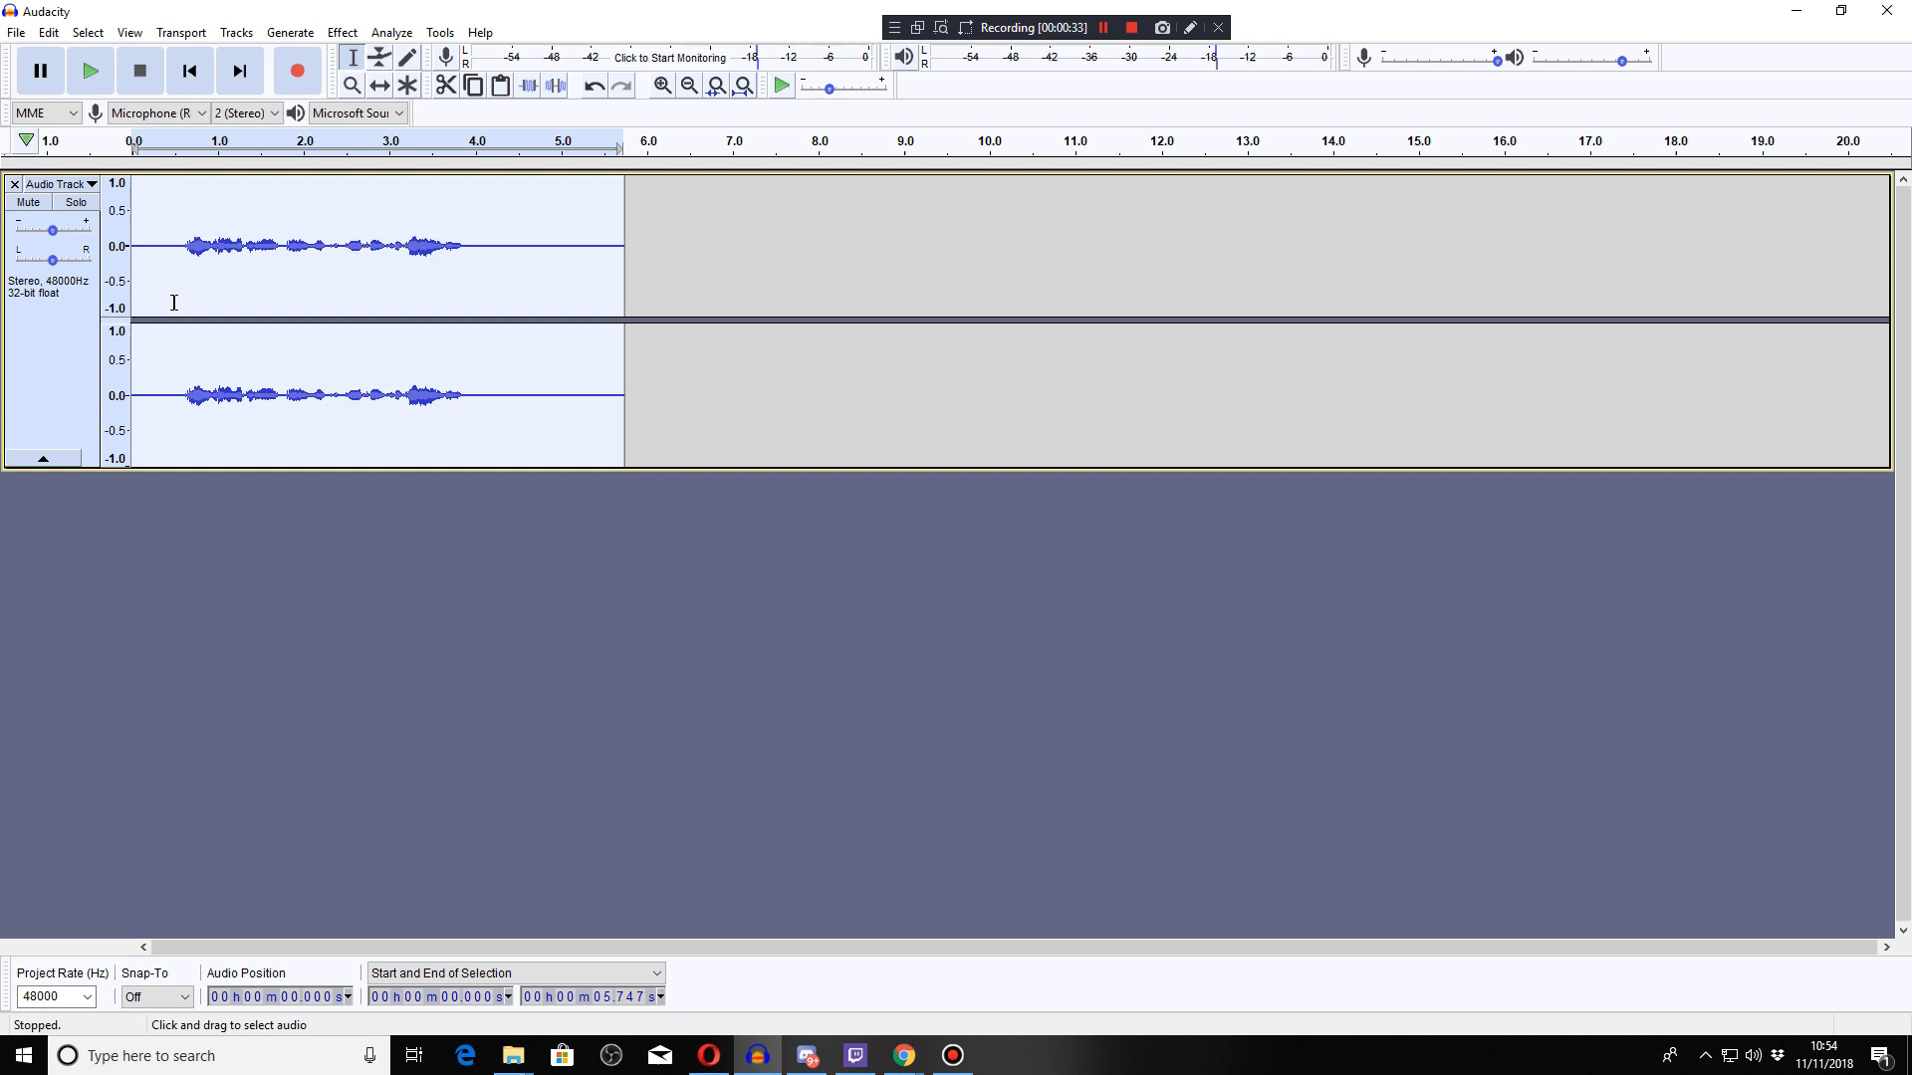
left_click(16, 31)
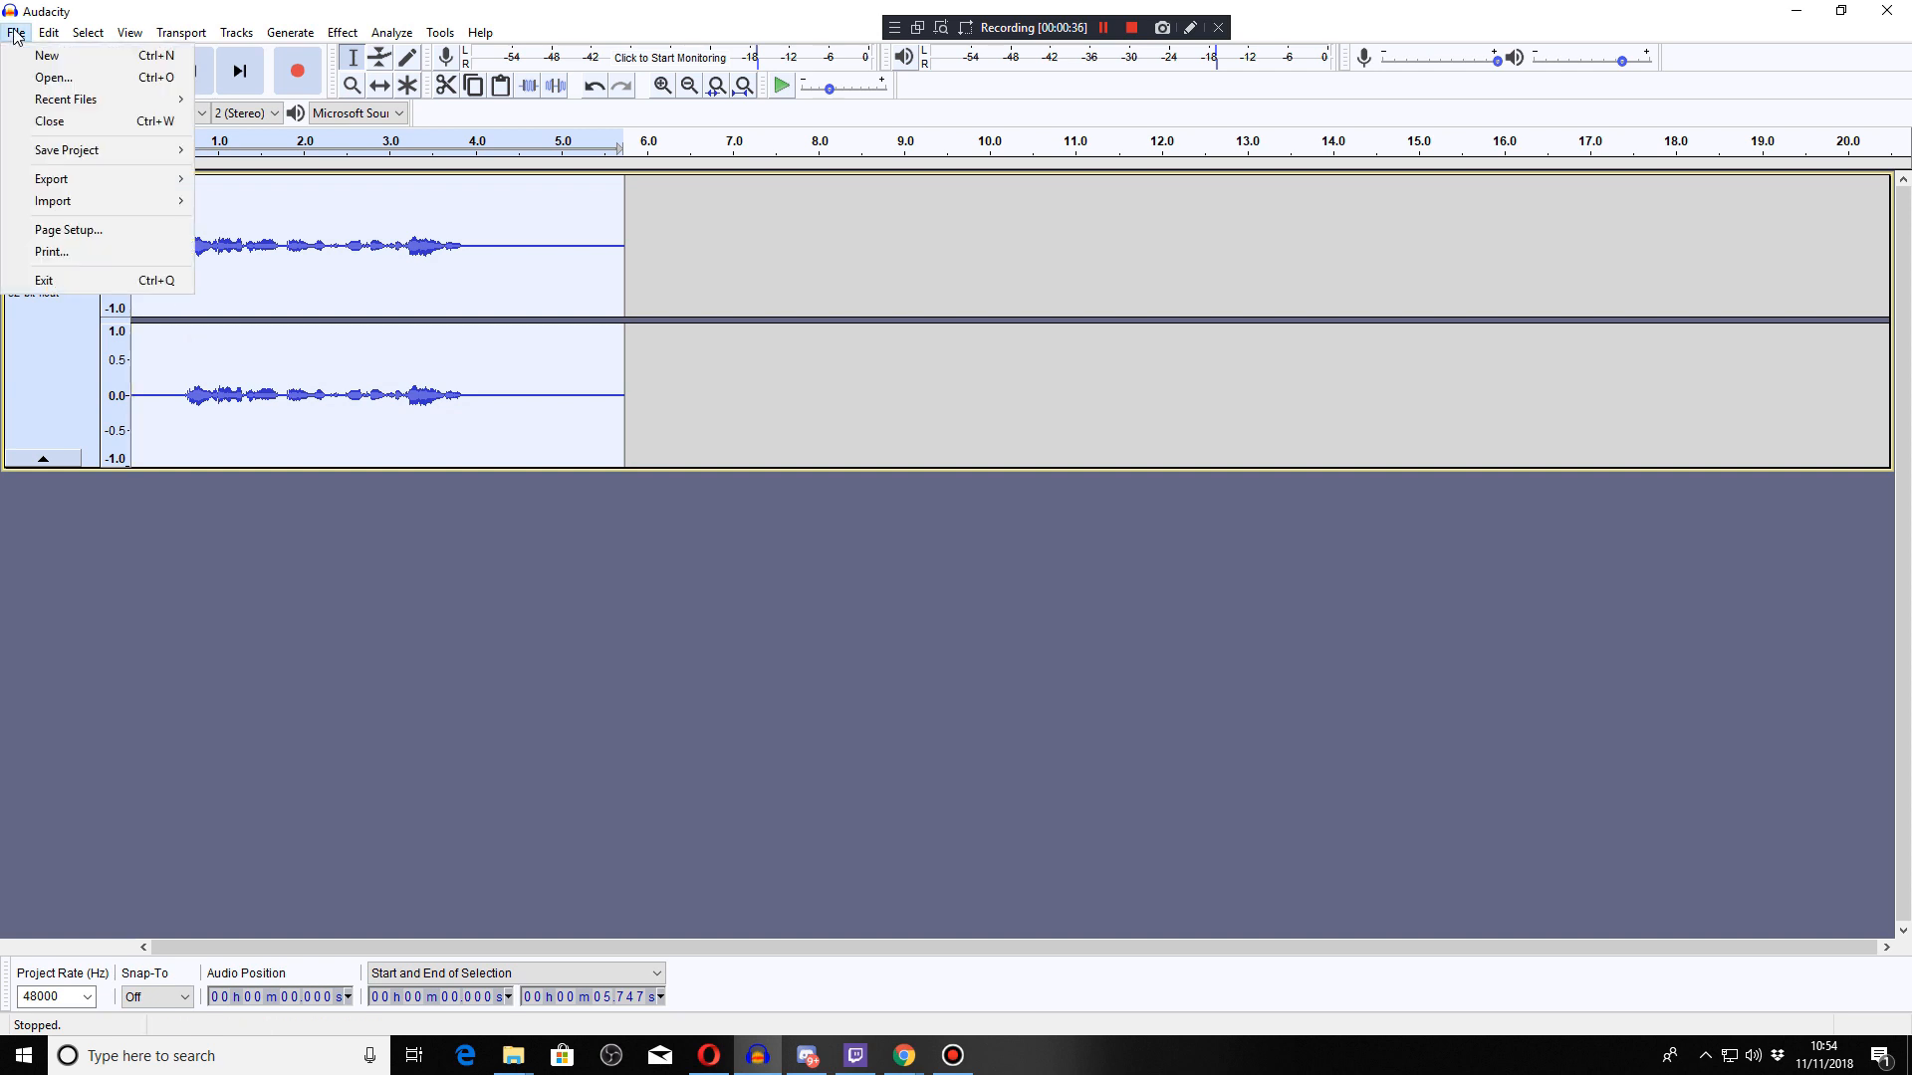
mouse_move(68, 229)
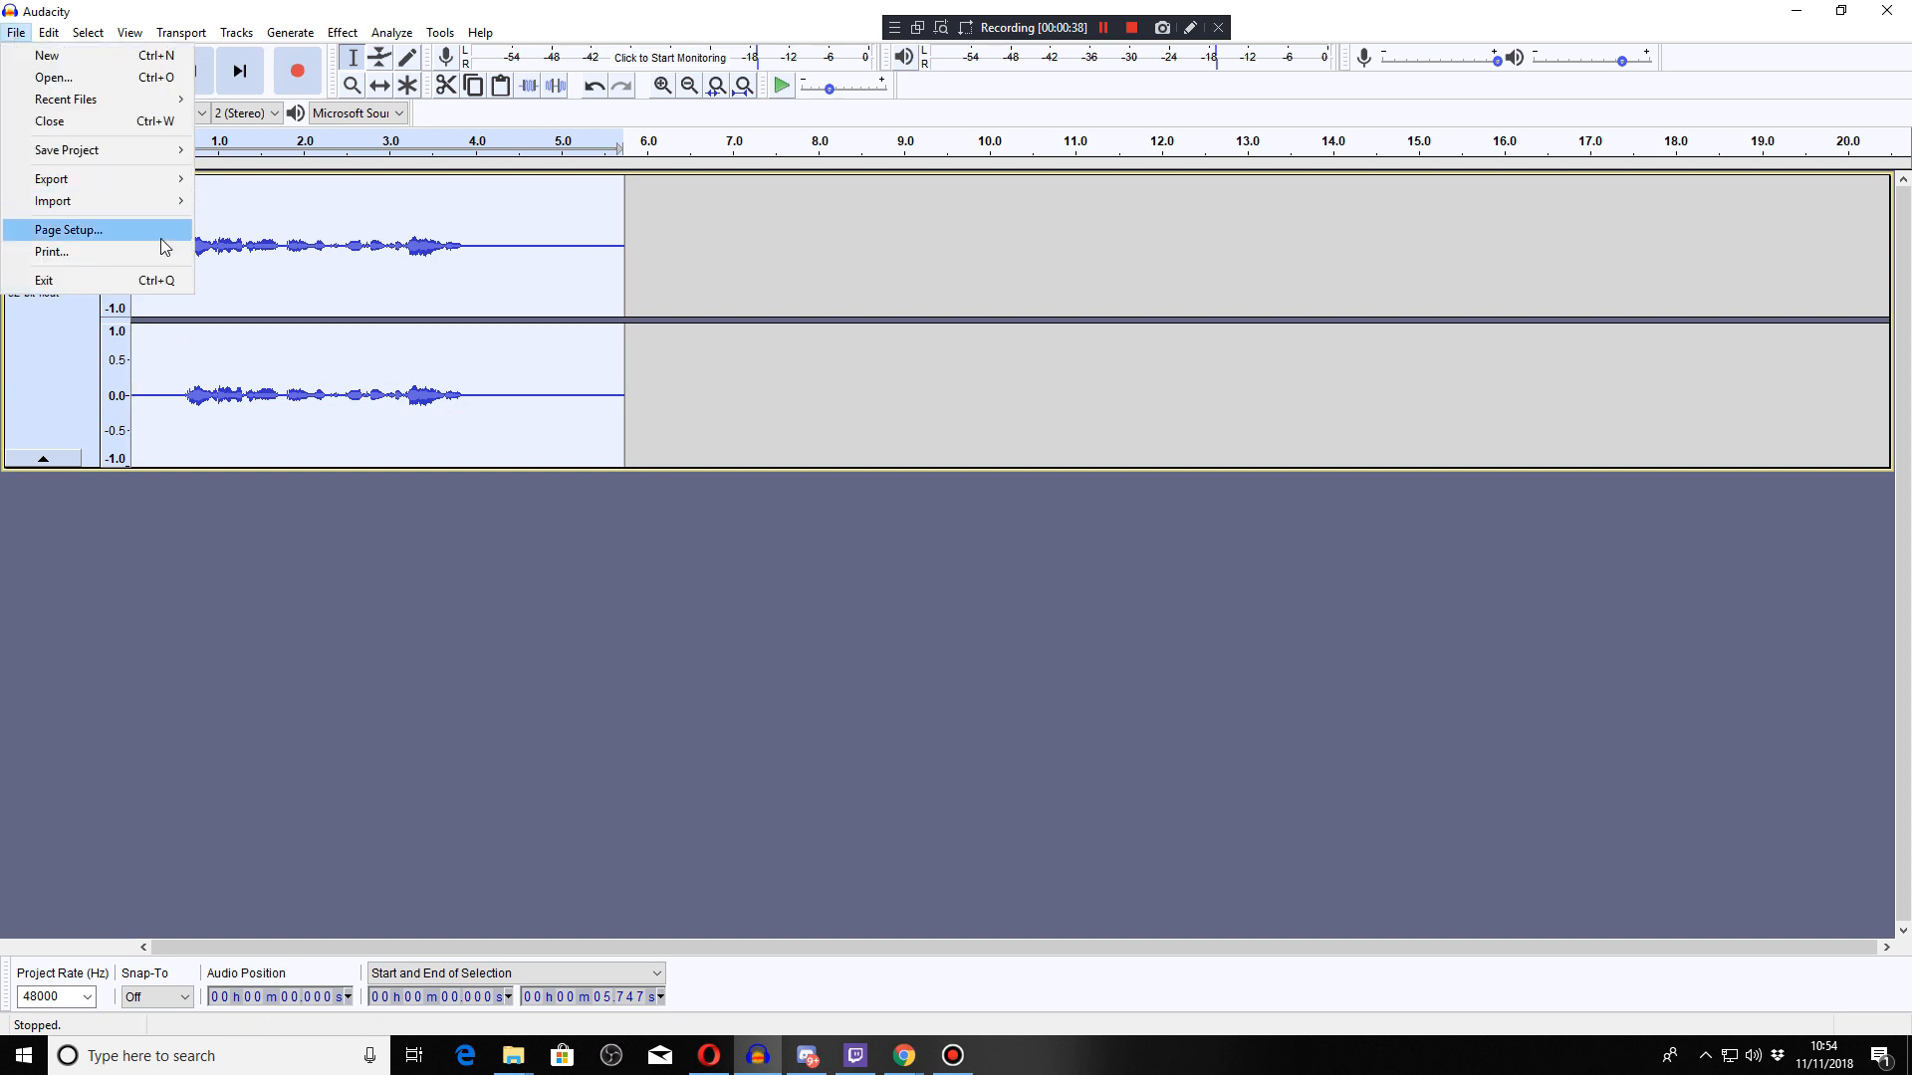
mouse_move(770, 342)
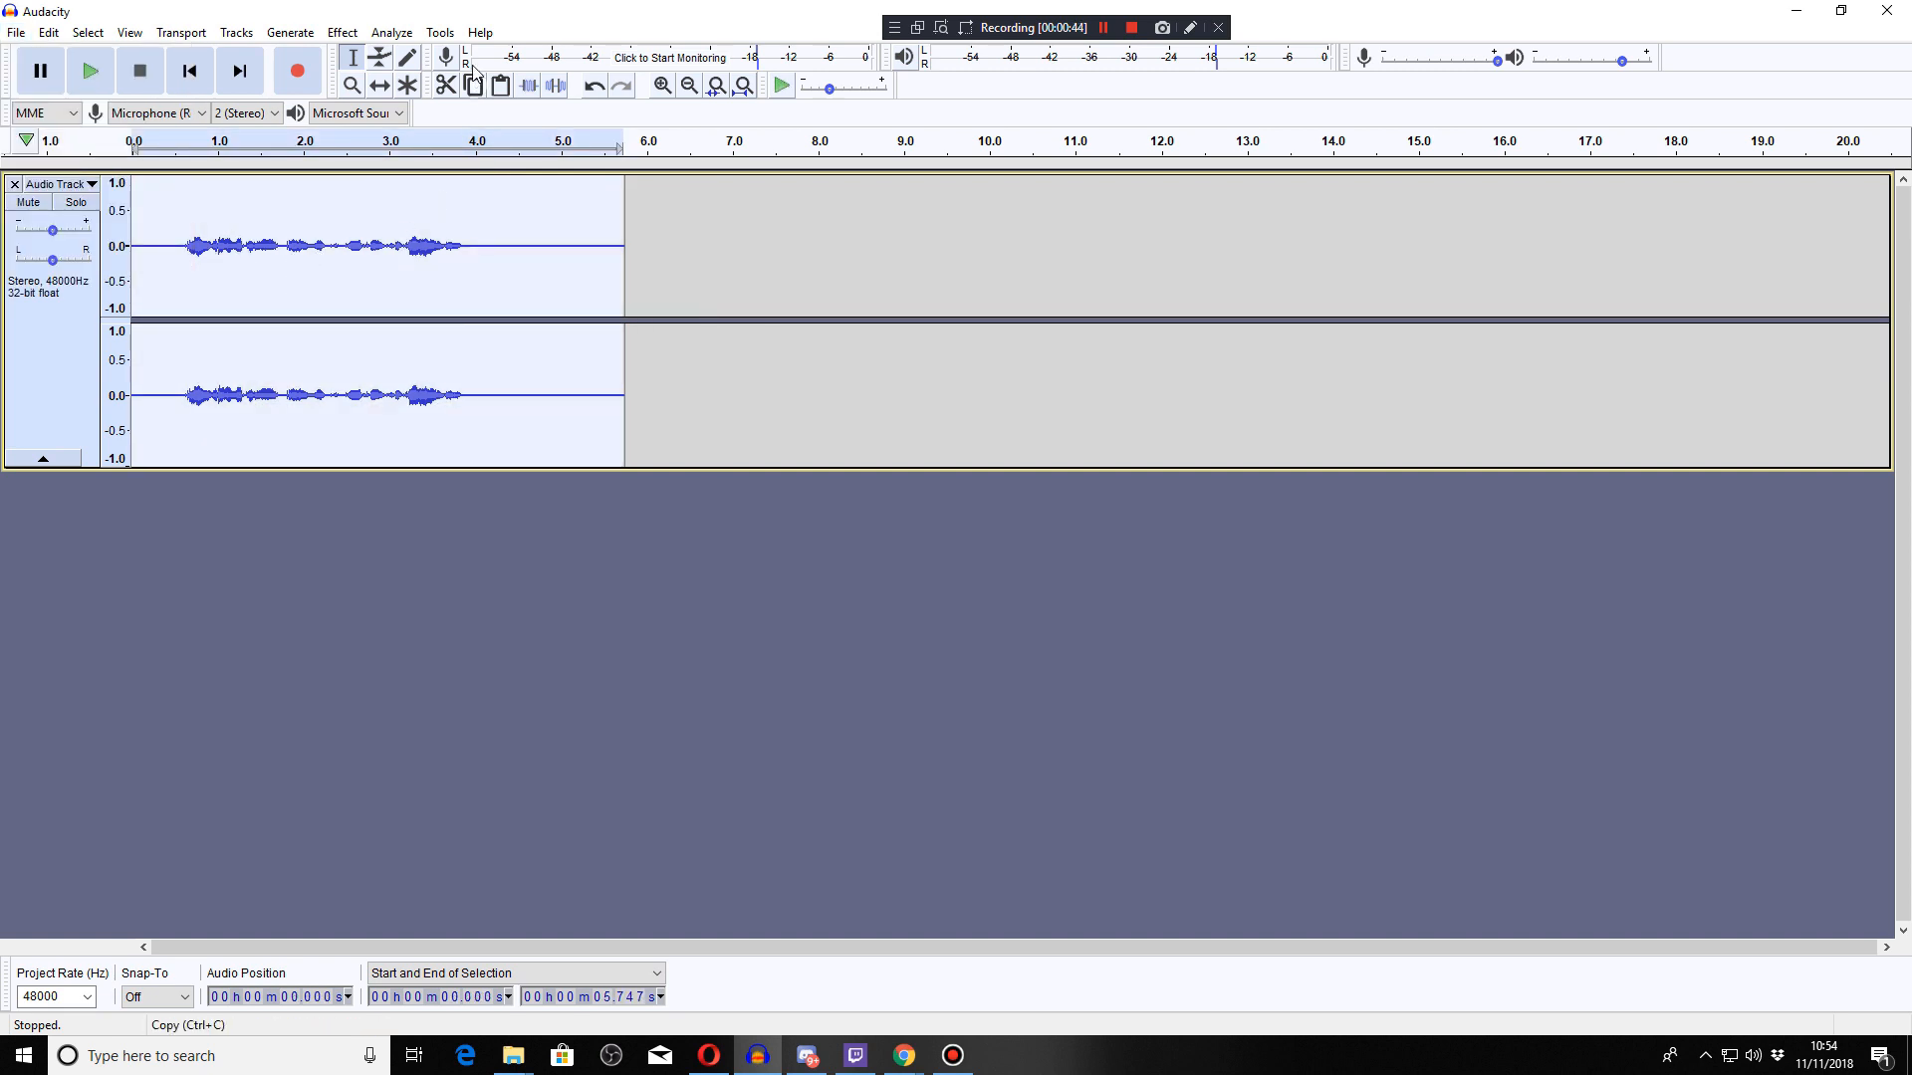
left_click(438, 32)
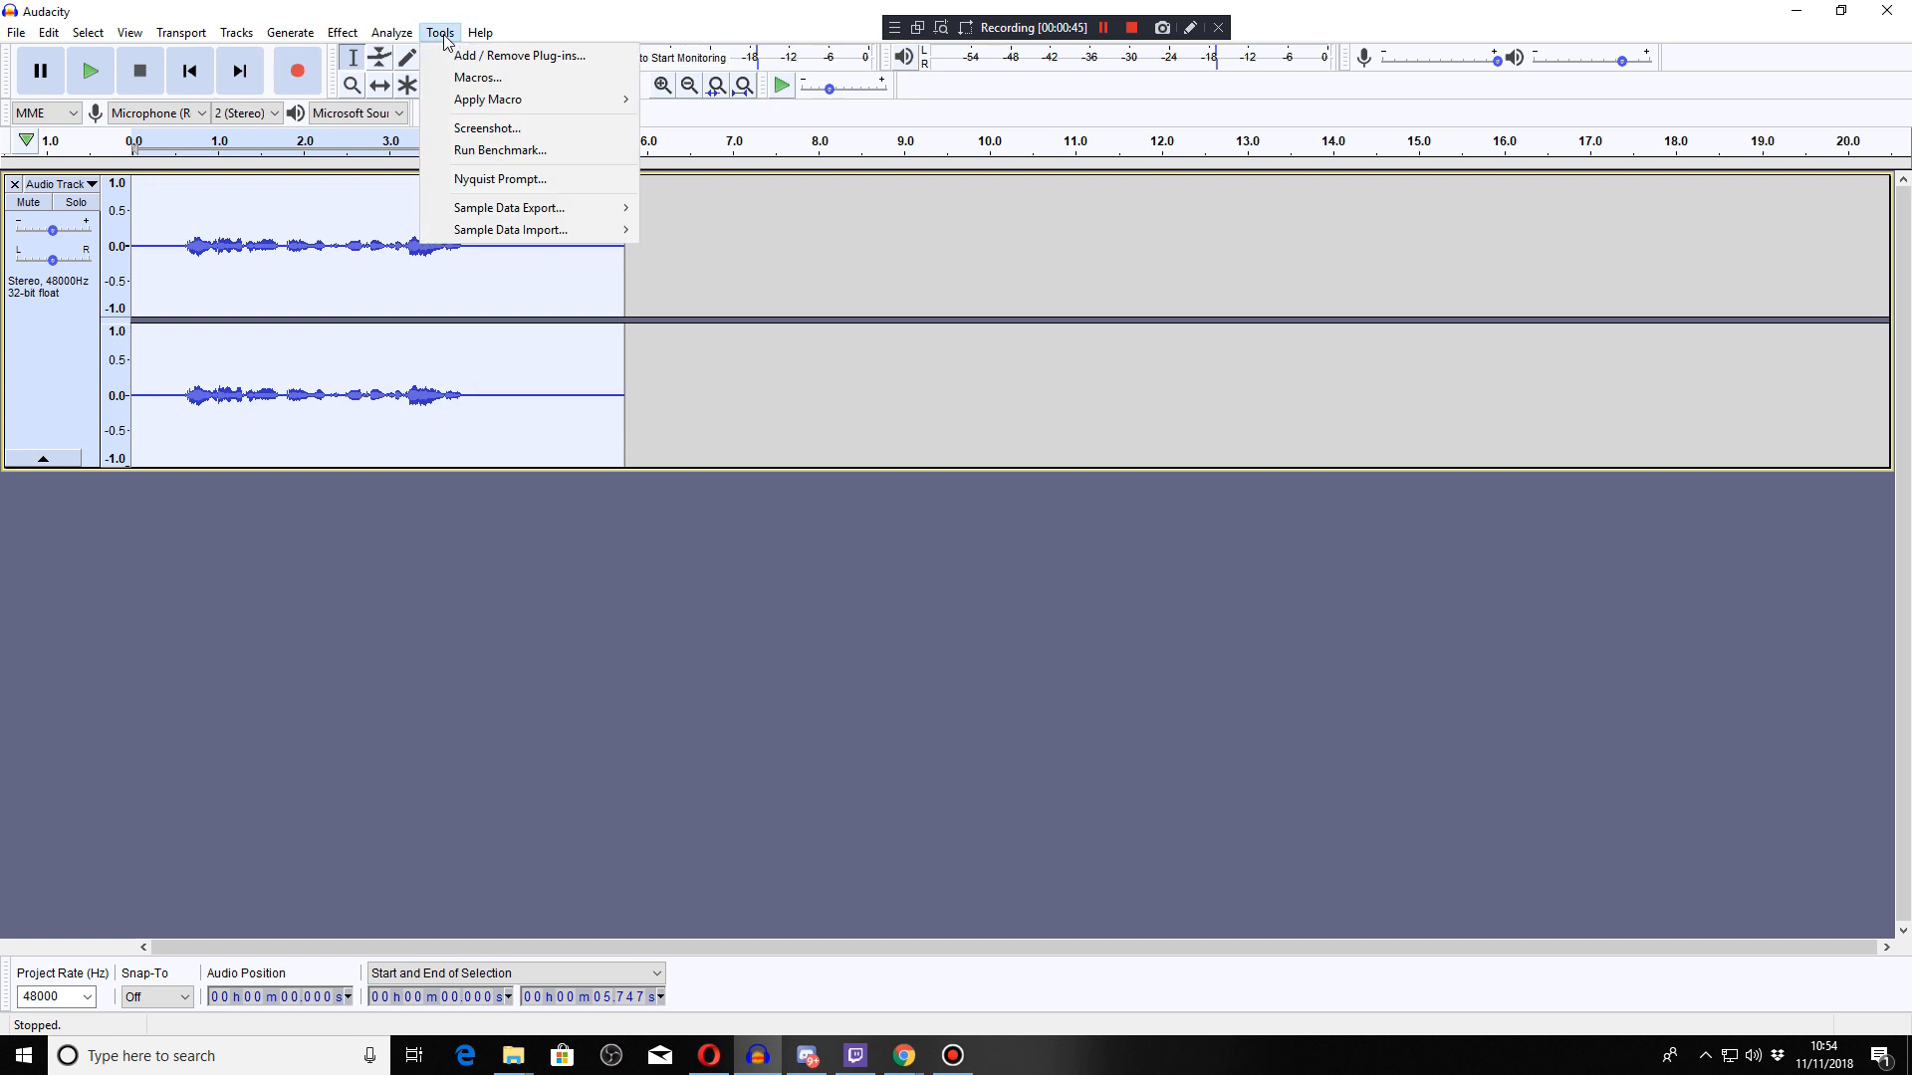
left_click(439, 32)
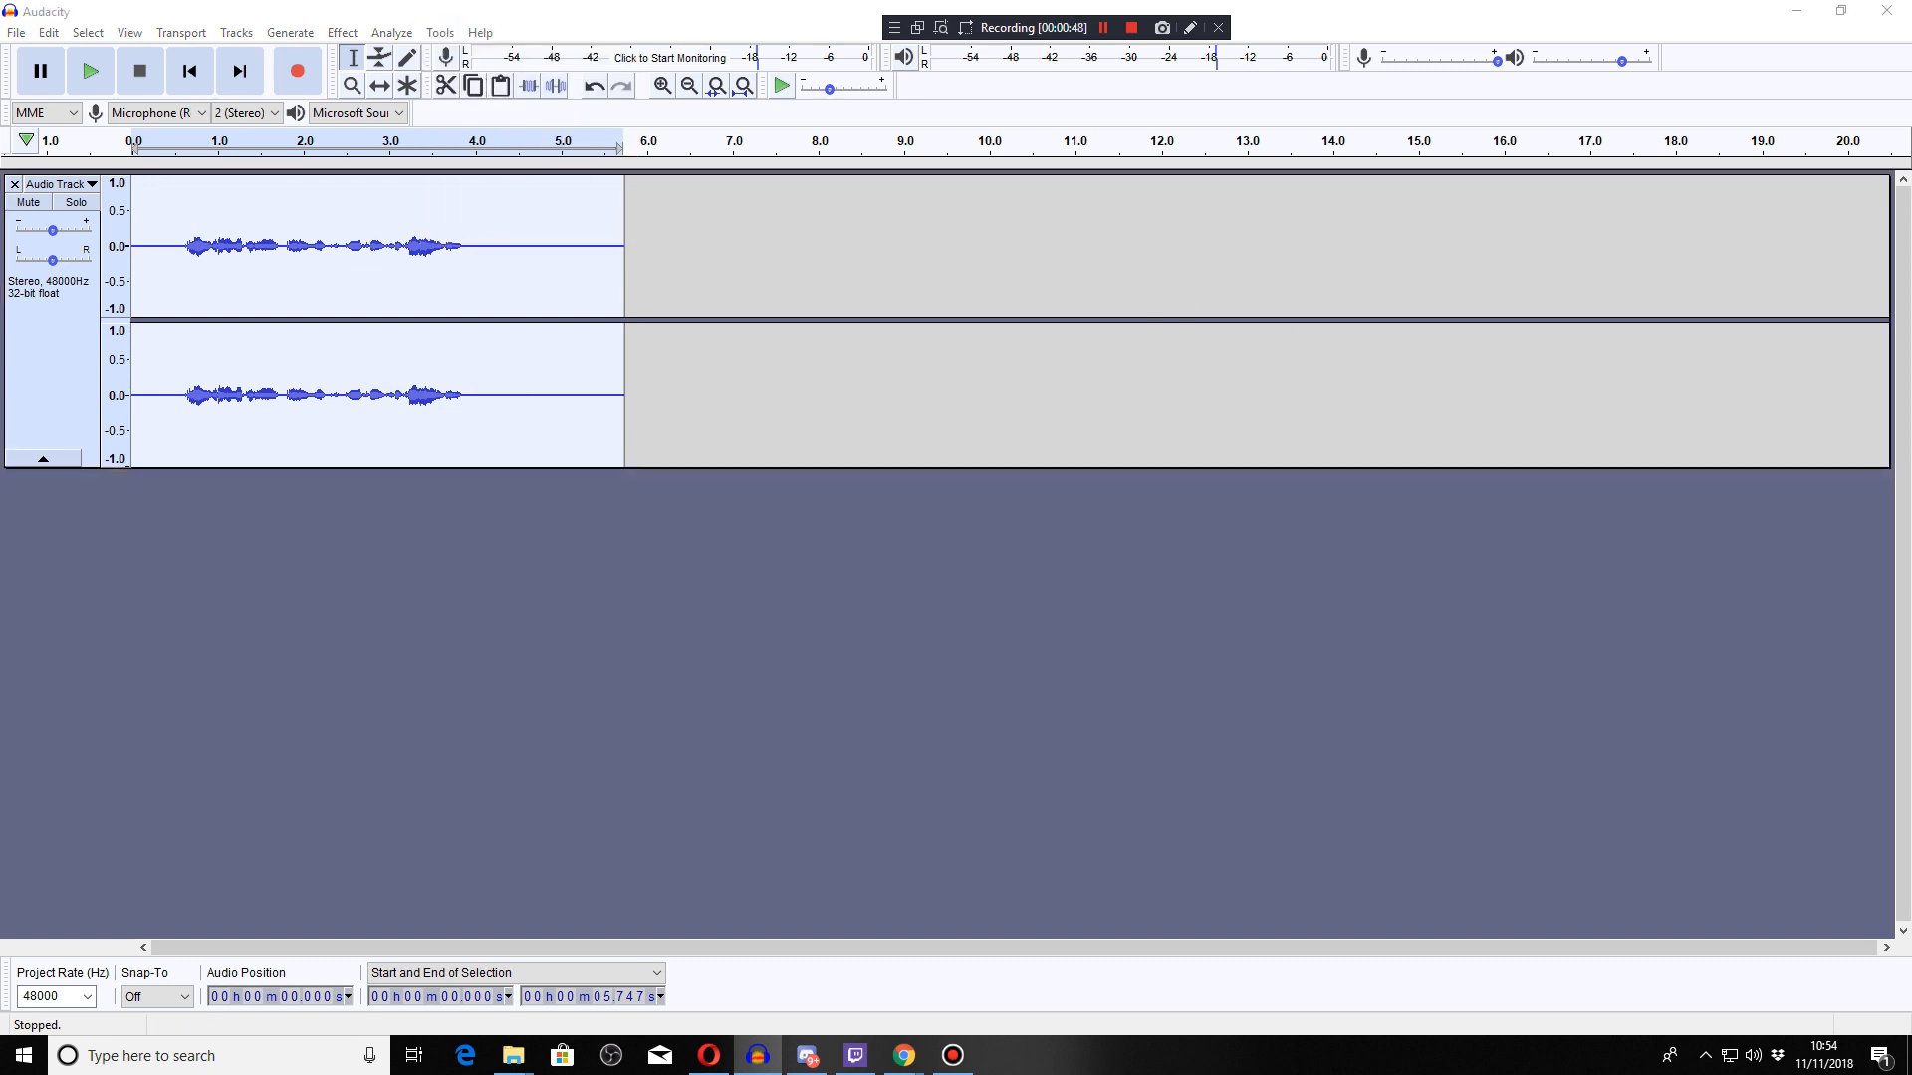
left_click_drag(574, 305, 1305, 671)
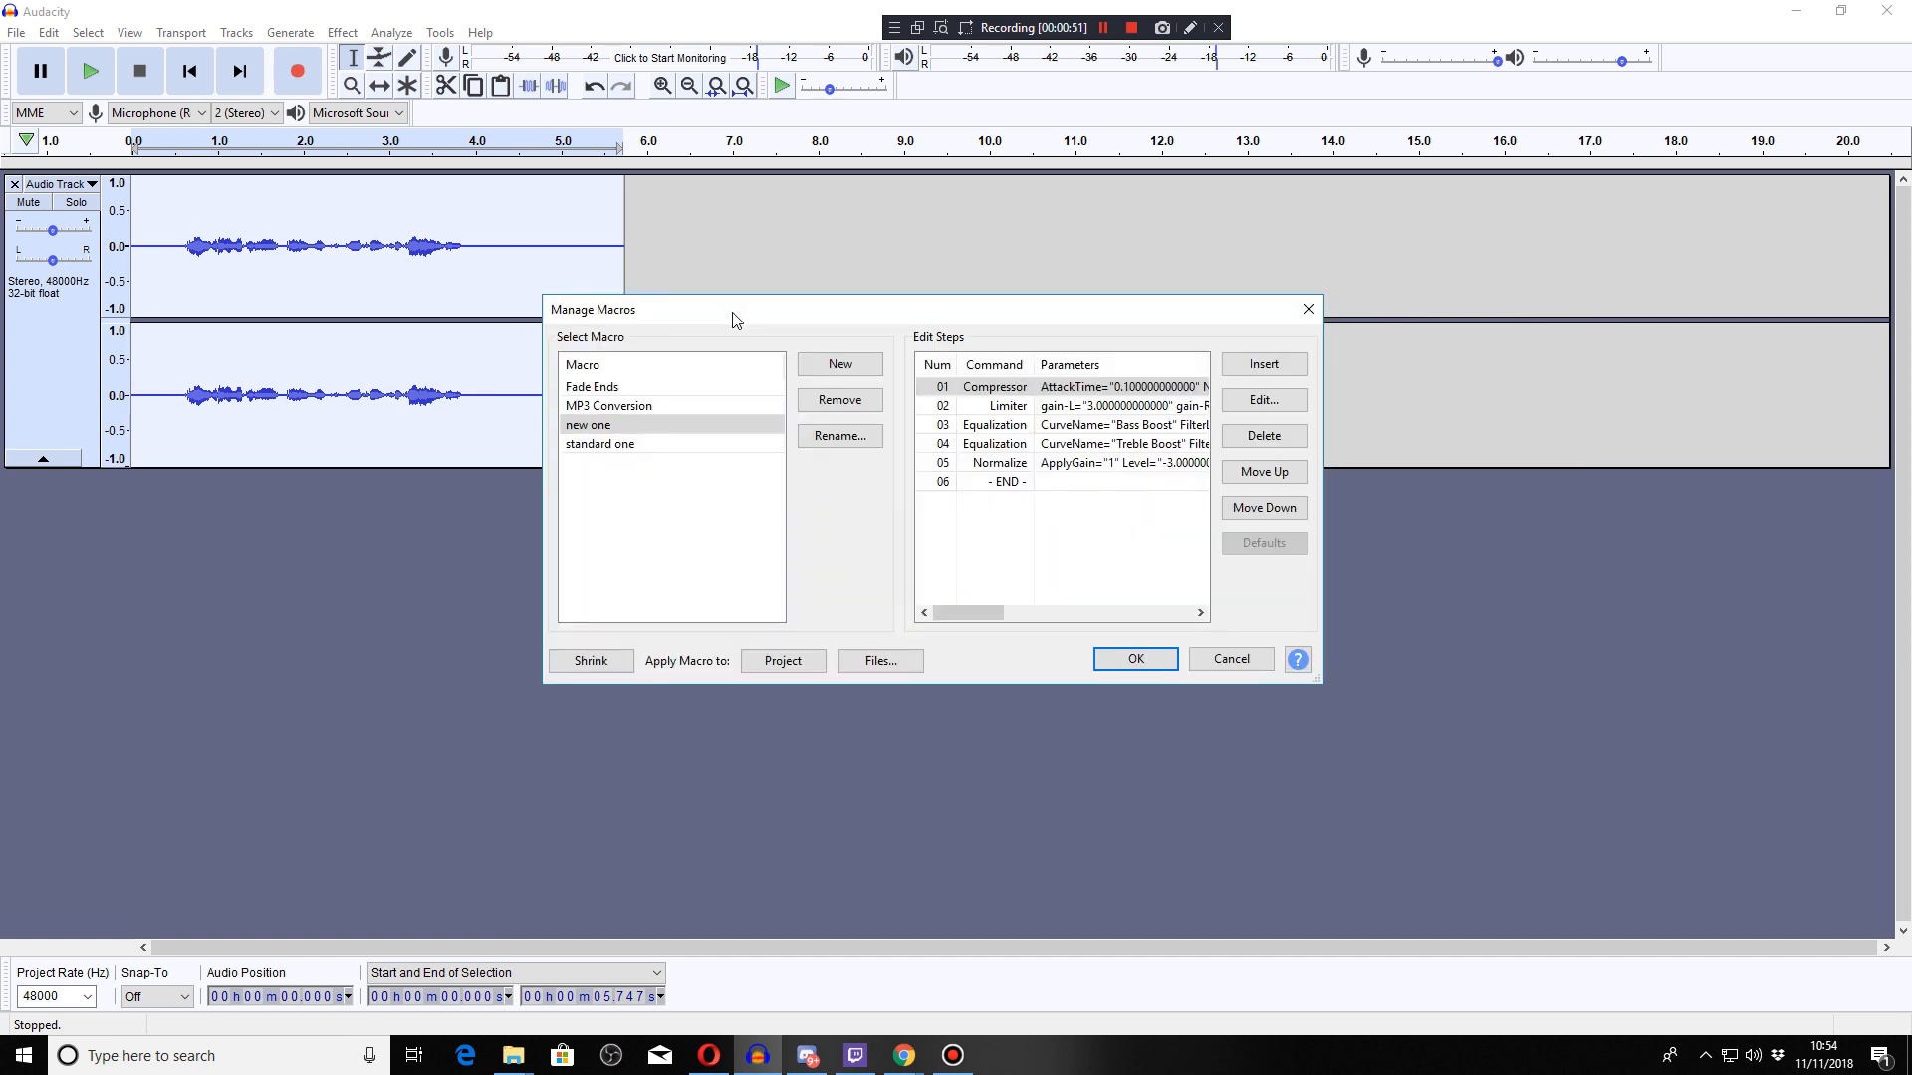
mouse_move(634, 462)
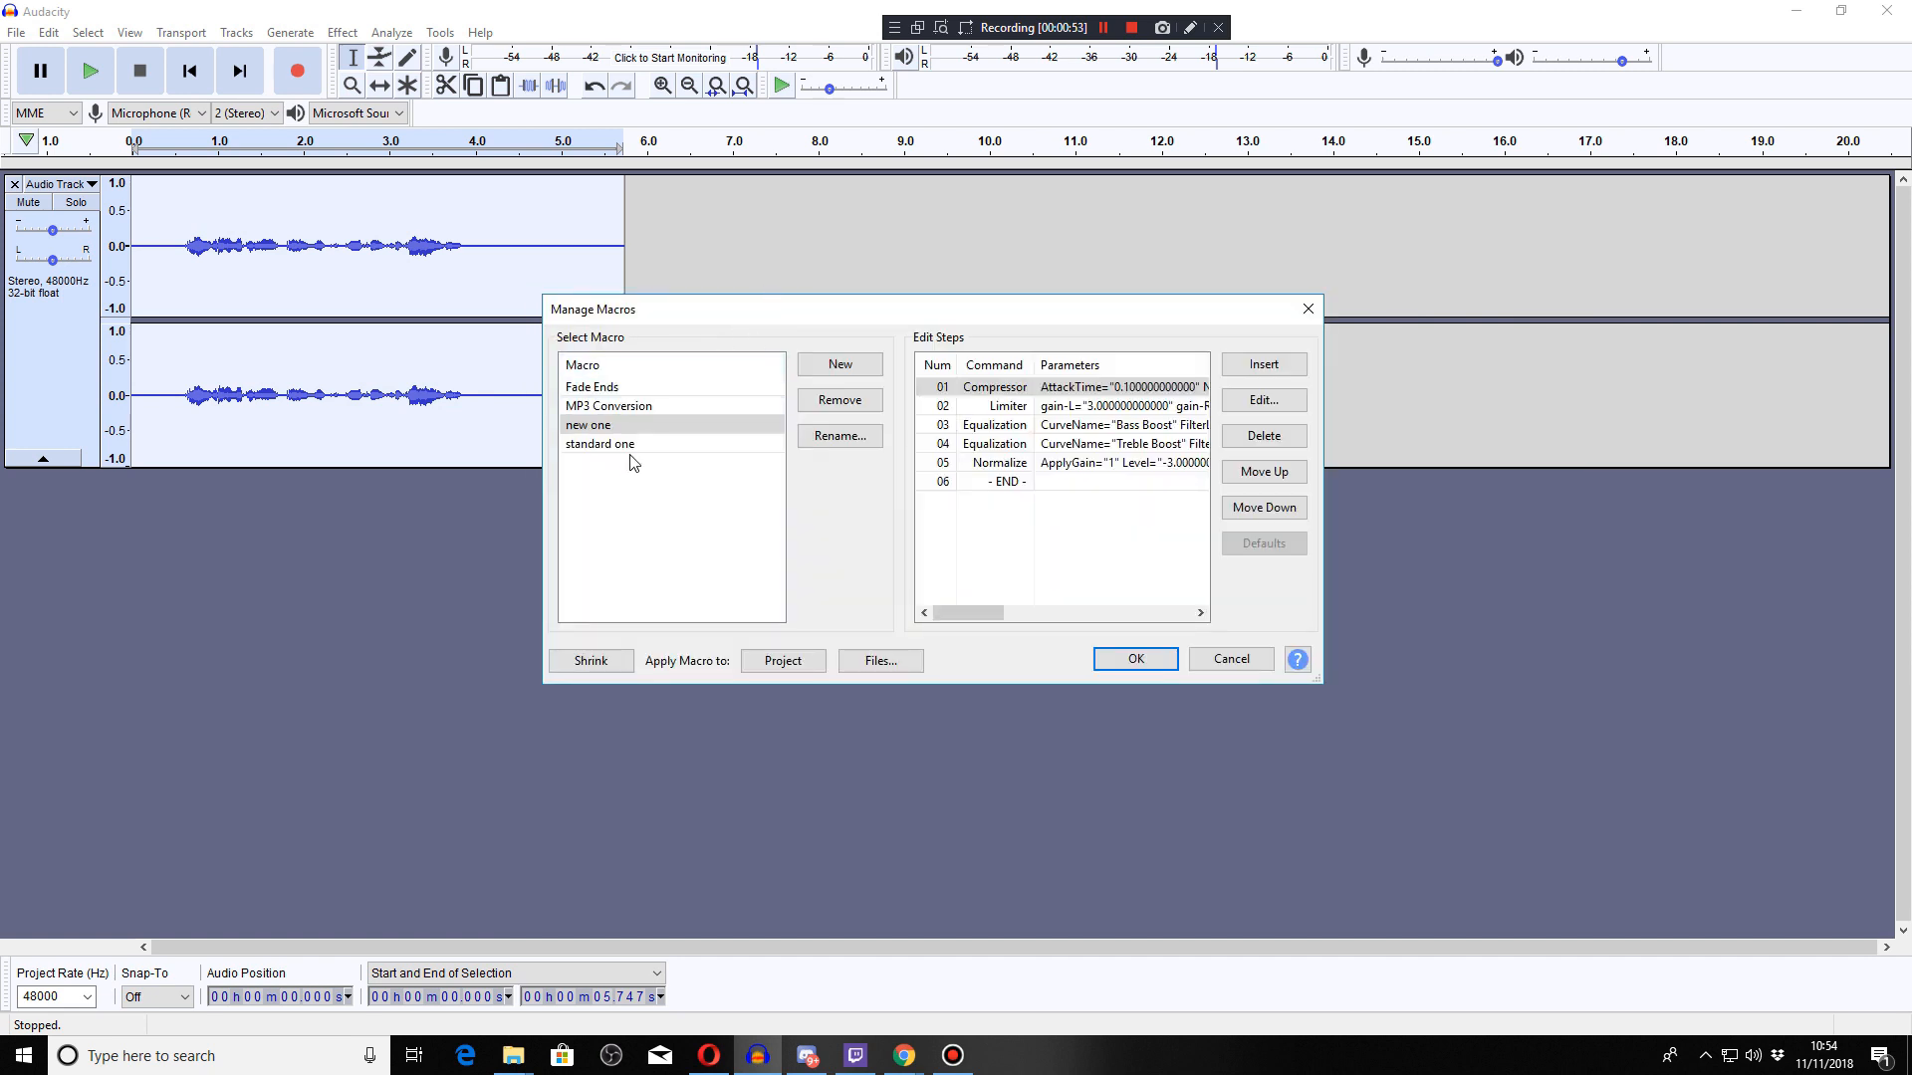
left_click(597, 426)
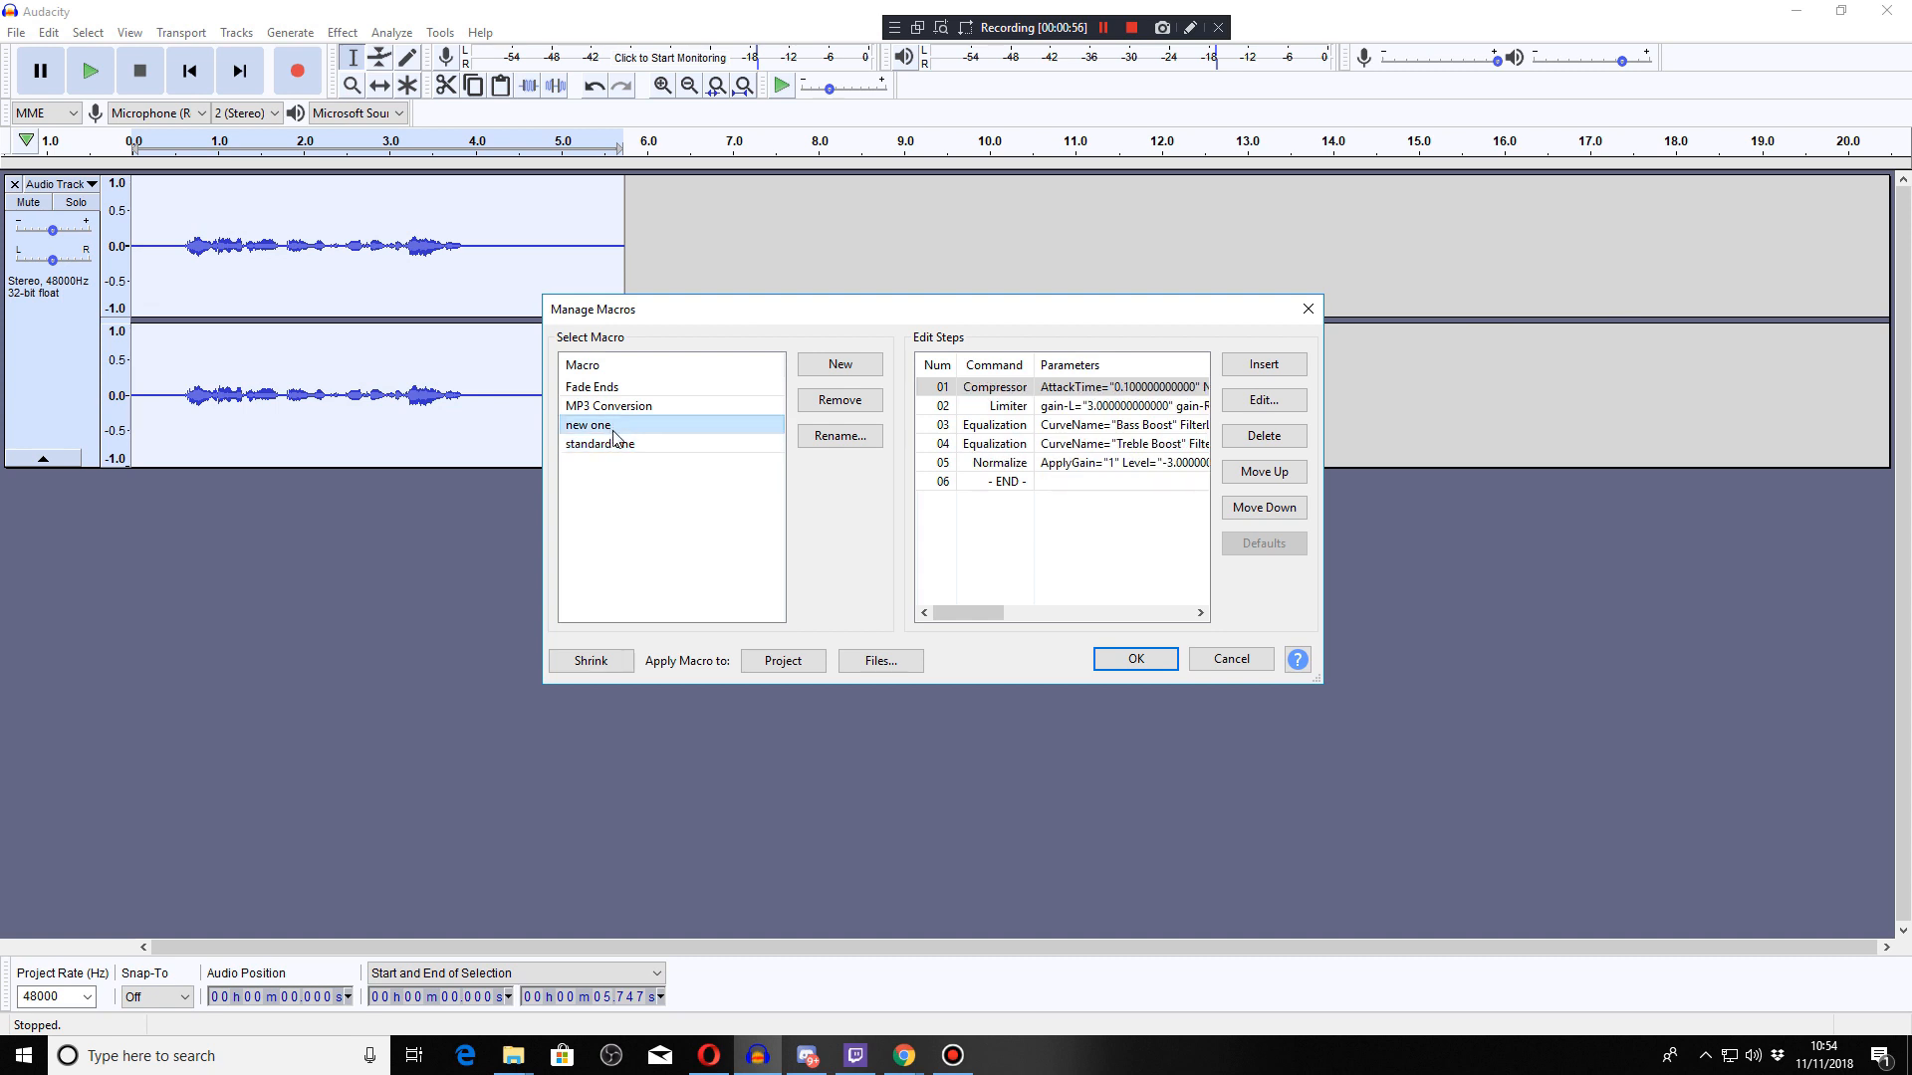
left_click(599, 442)
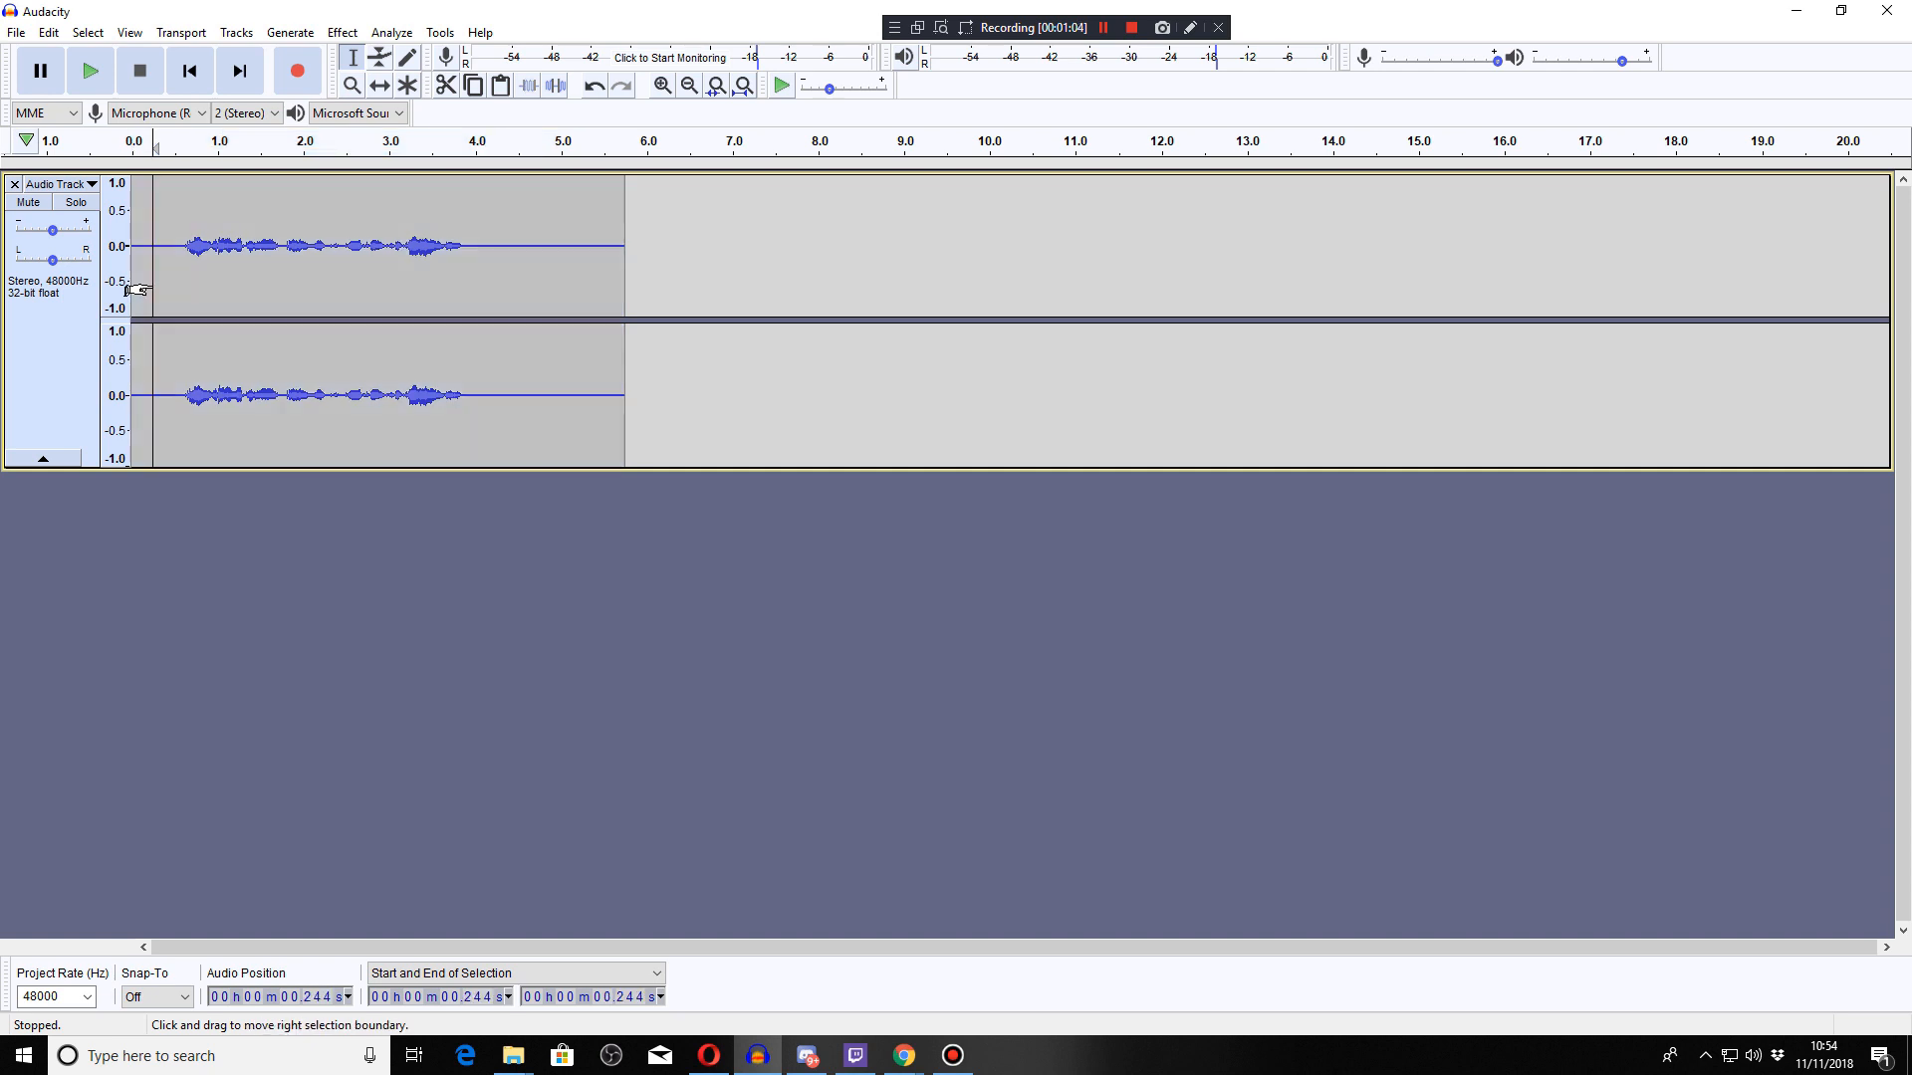
Step: Preview the recording, then apply the 'standard one' macro to the whole track
left_click(90, 70)
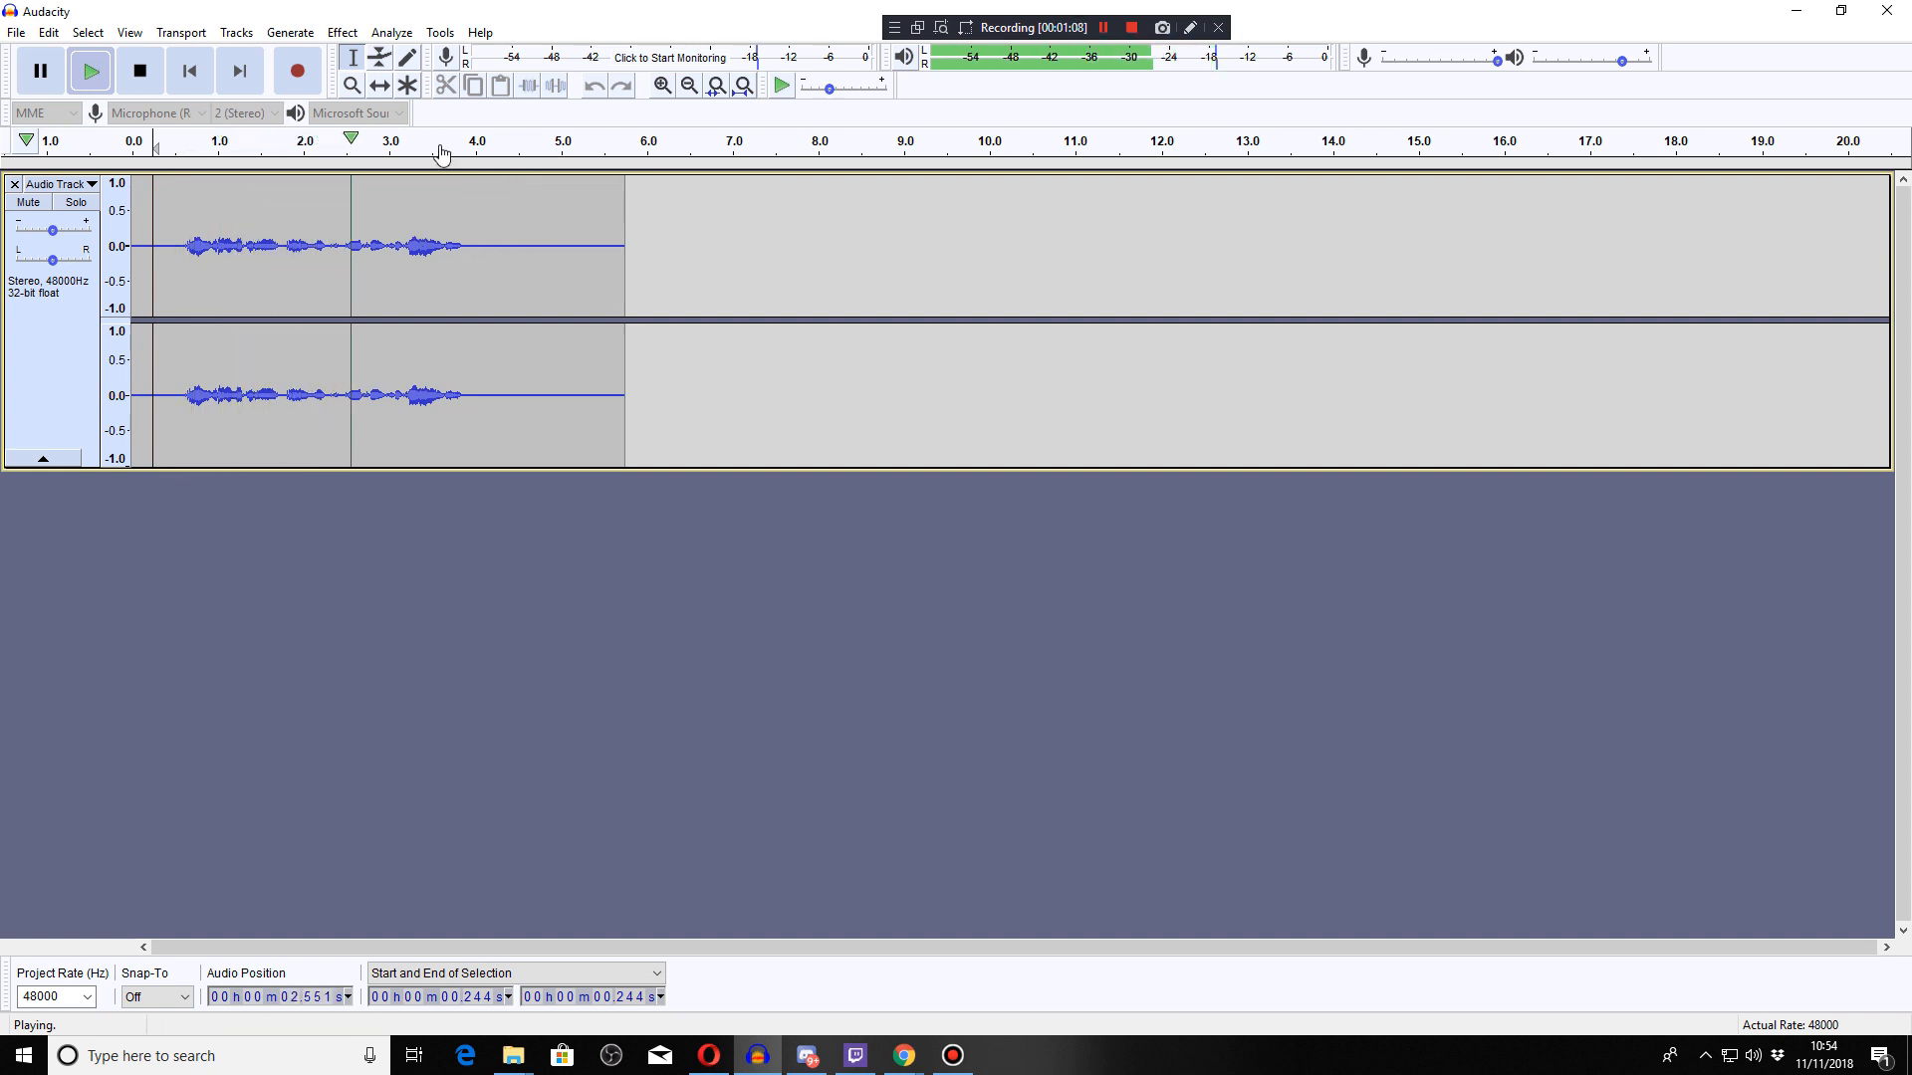
left_click(139, 70)
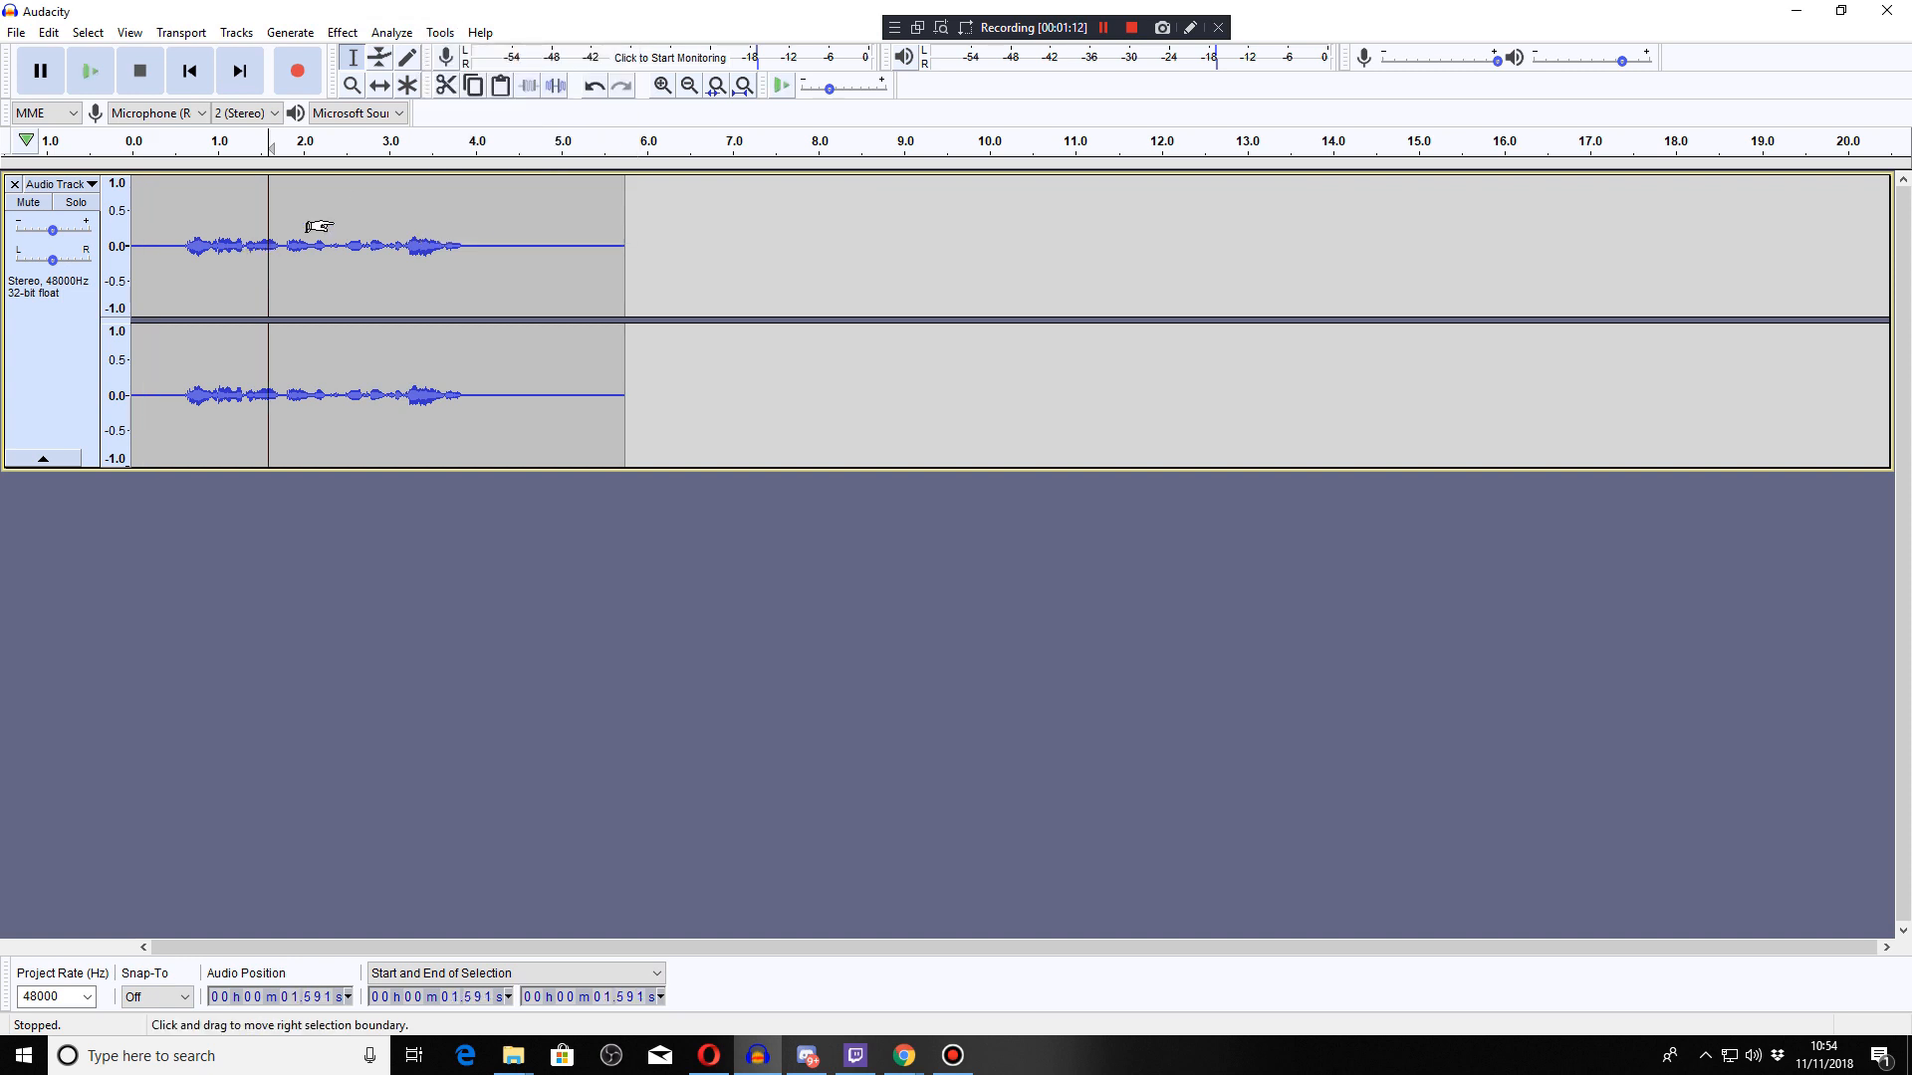
left_click(438, 32)
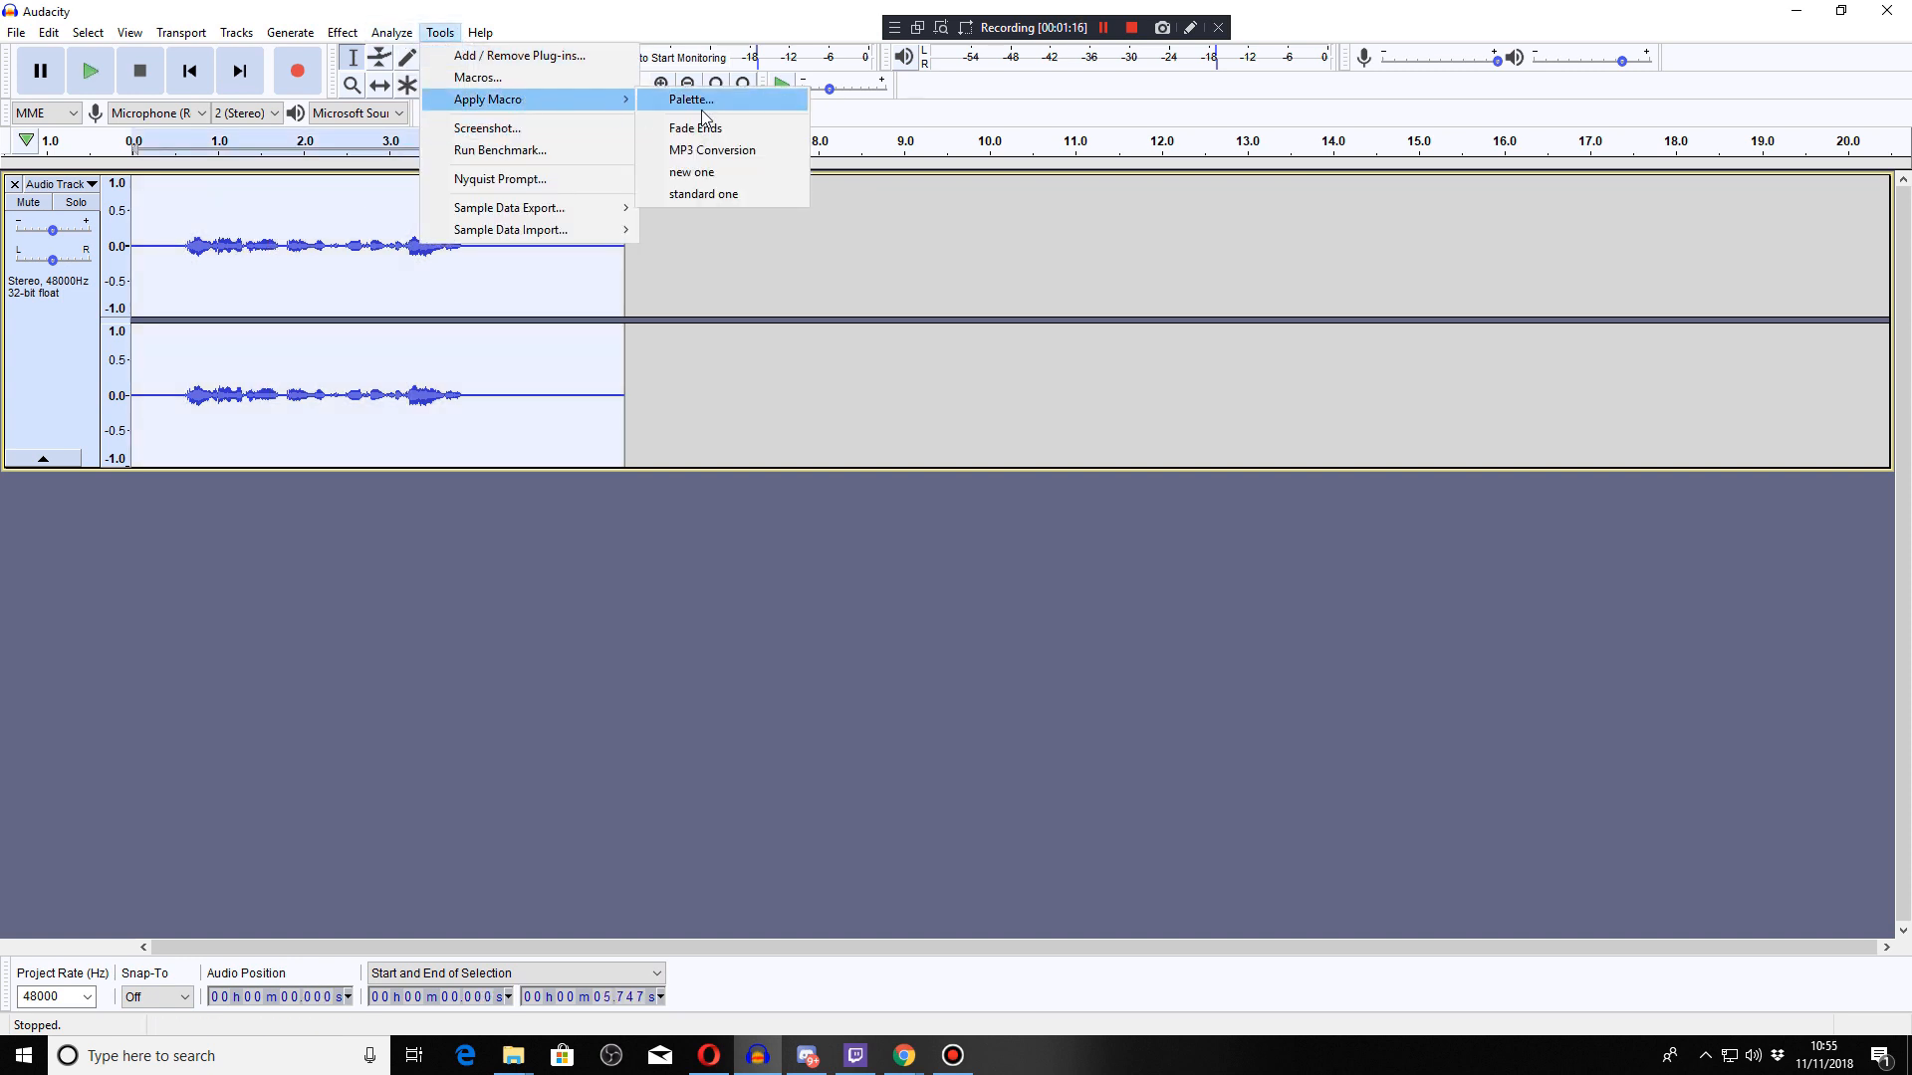
mouse_move(699, 193)
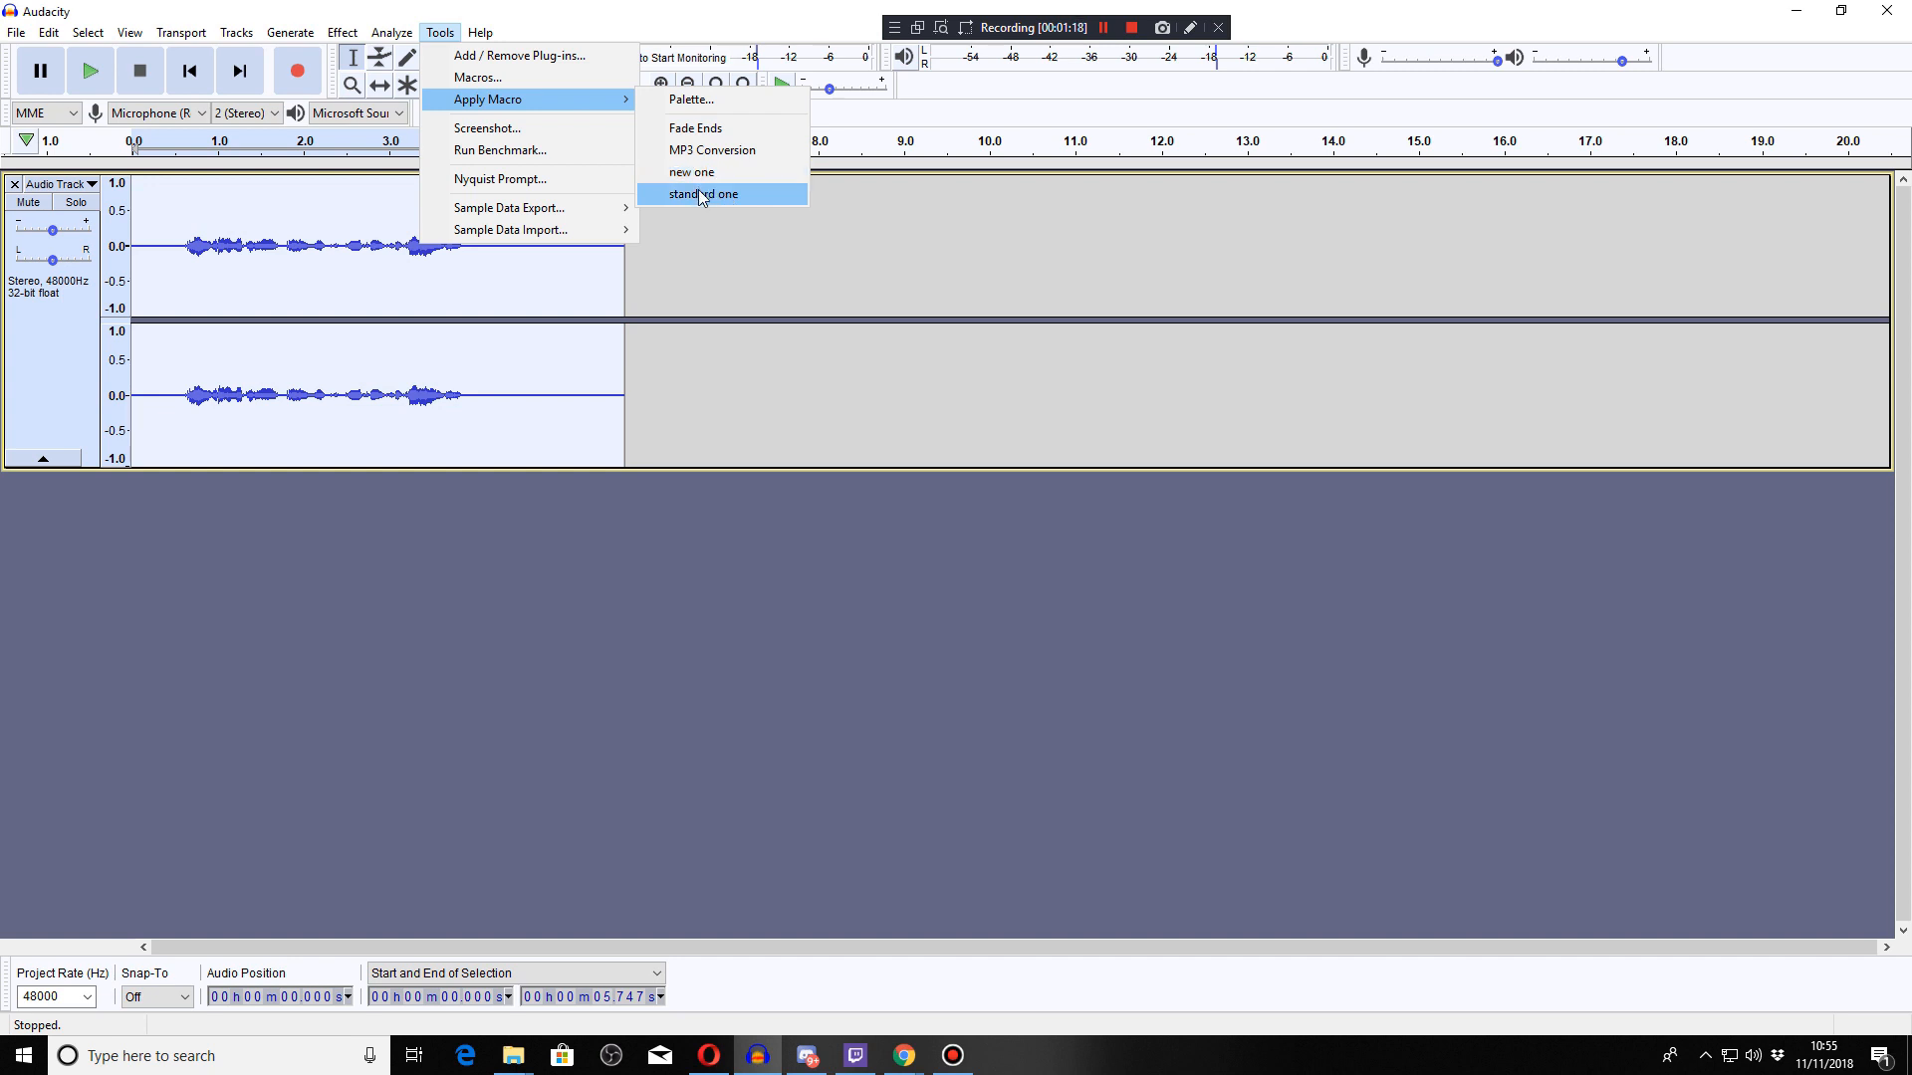
left_click(701, 194)
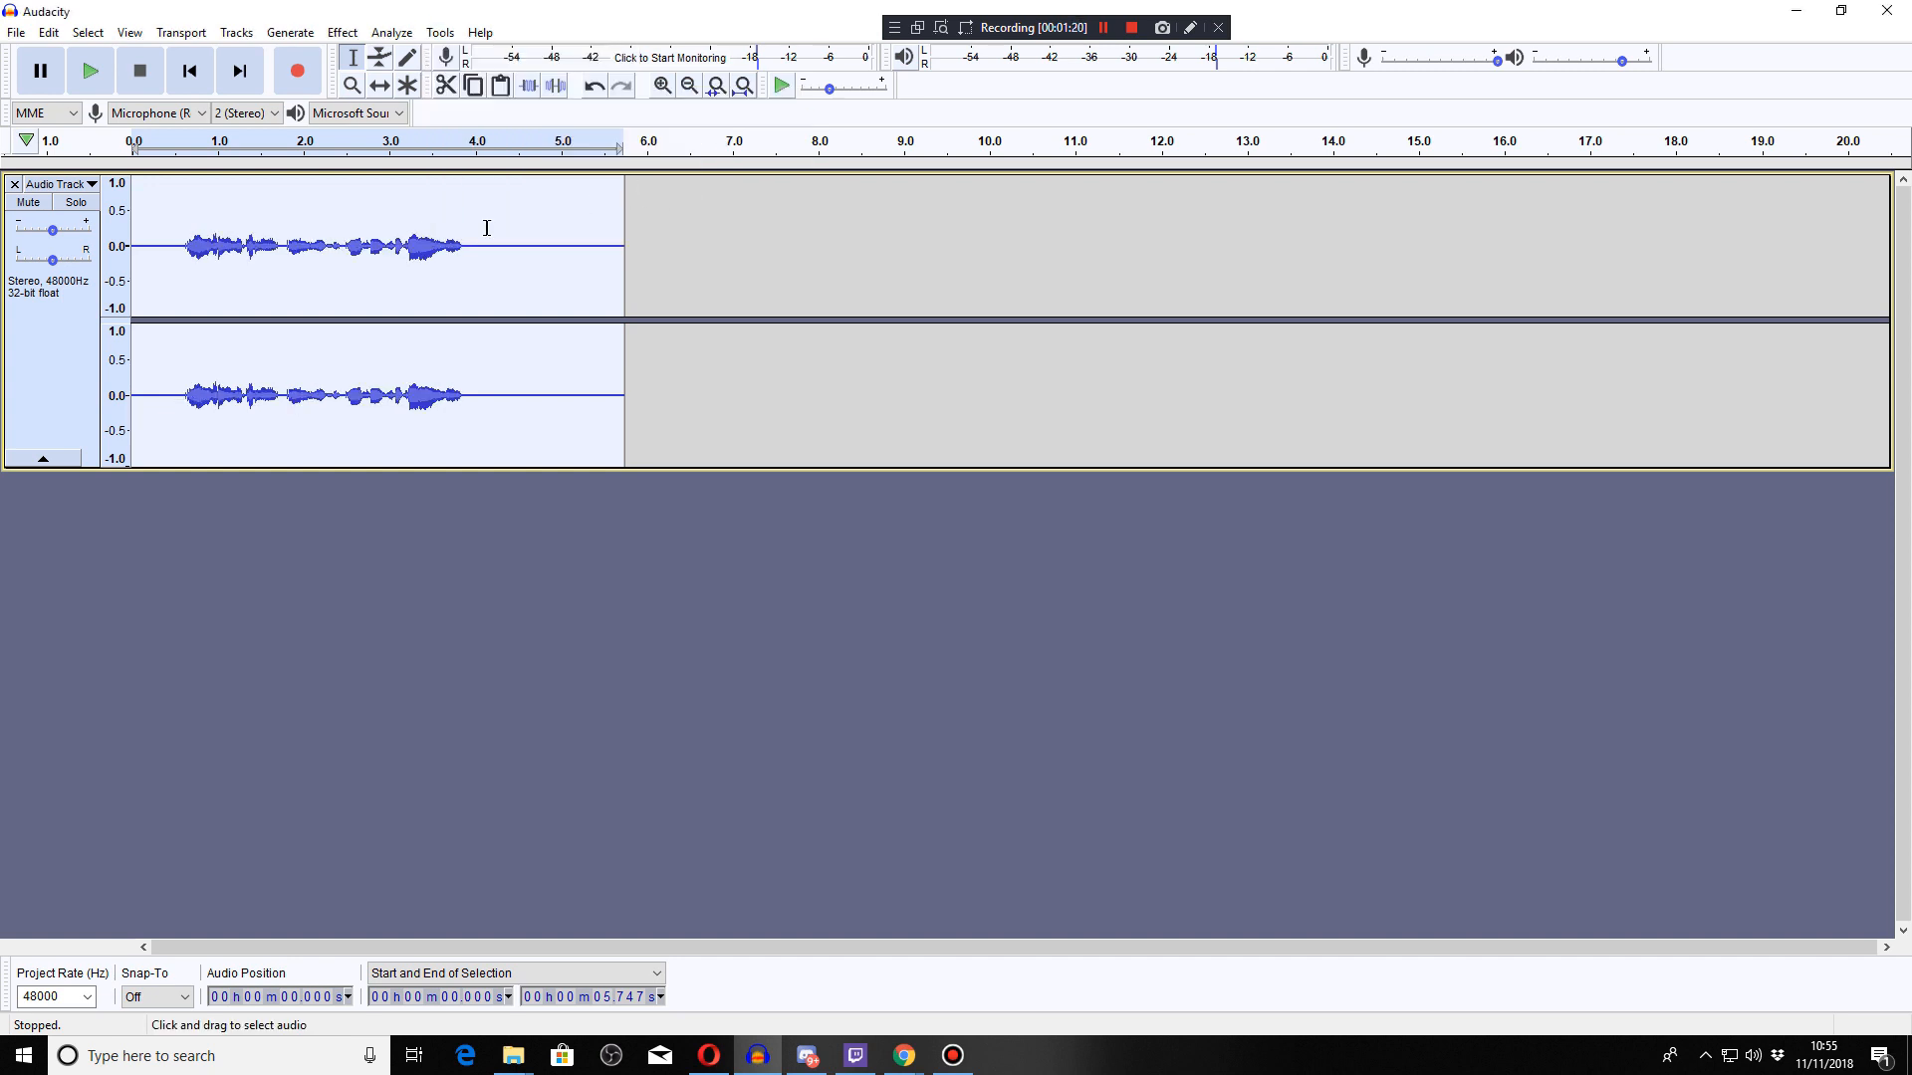
Step: Play back the processed clip, then begin creating a new macro from Manage Macros
left_click(89, 70)
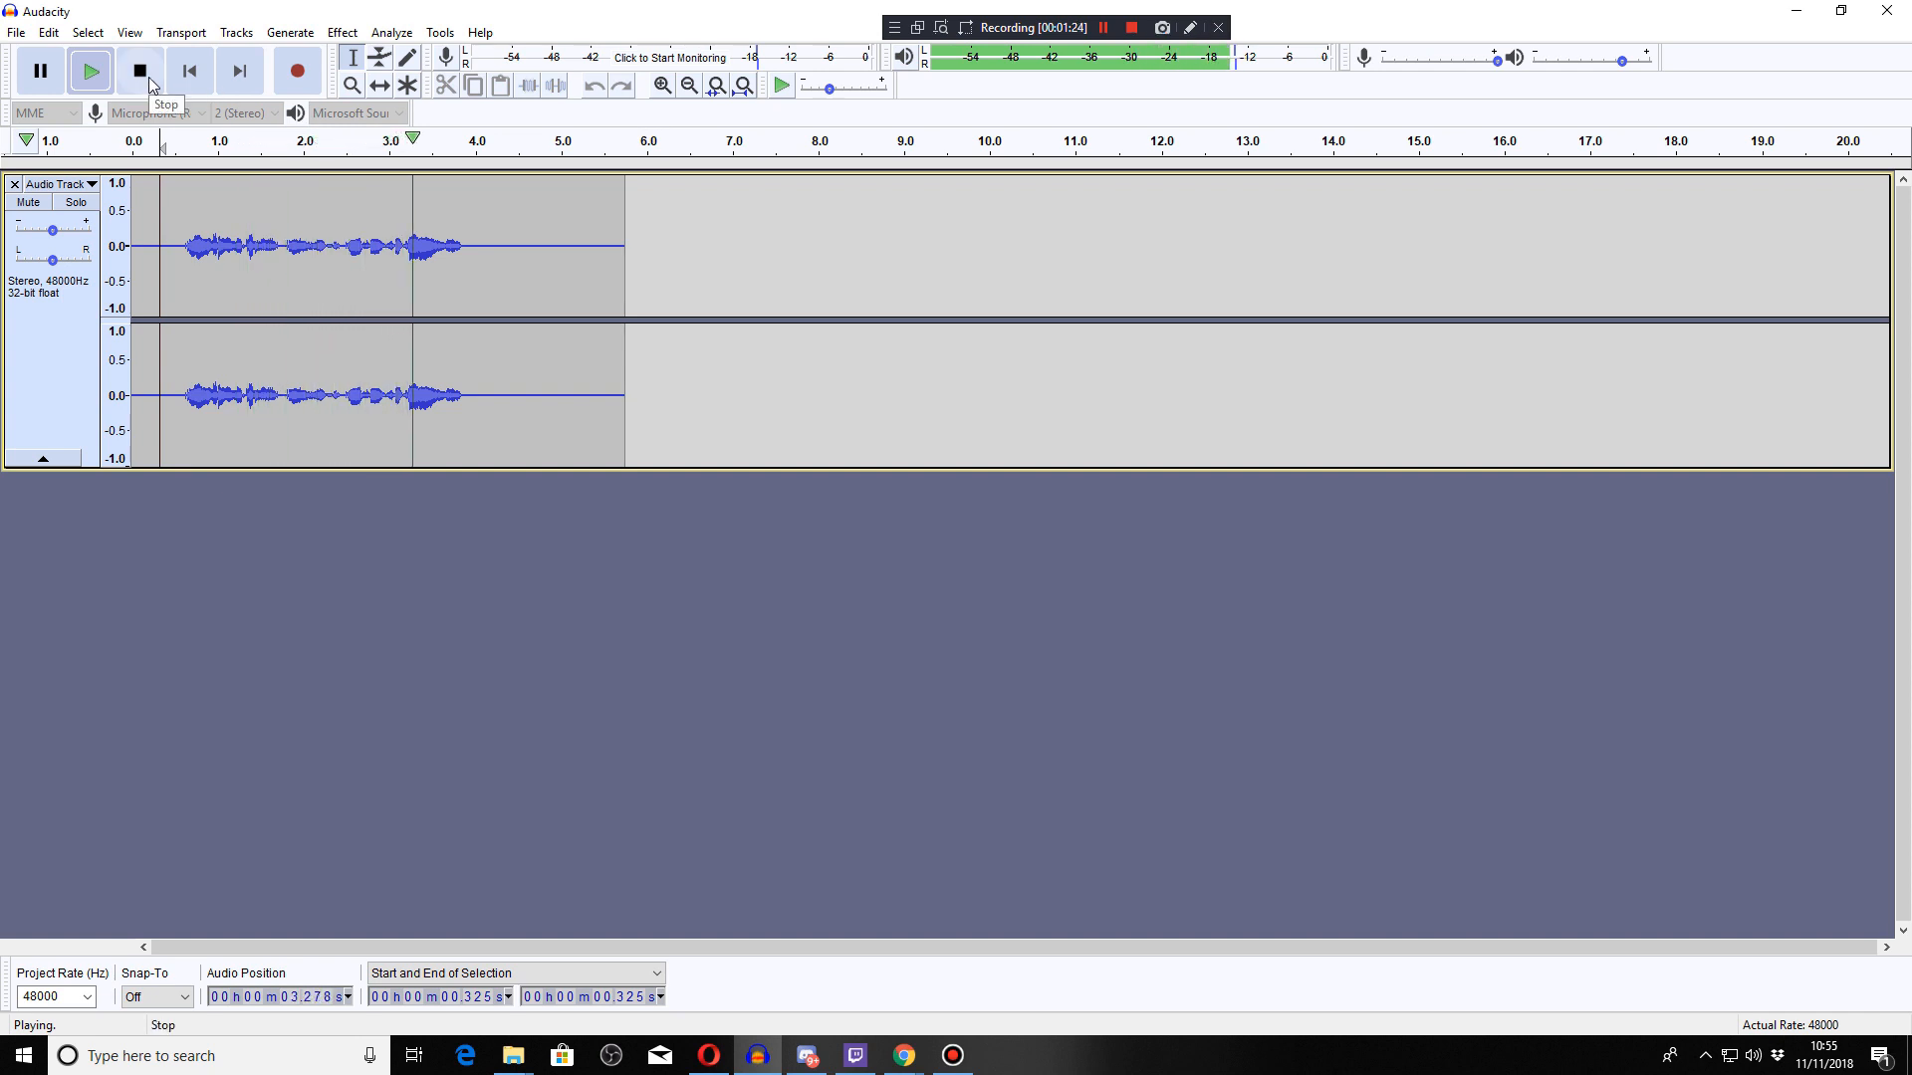
left_click(438, 32)
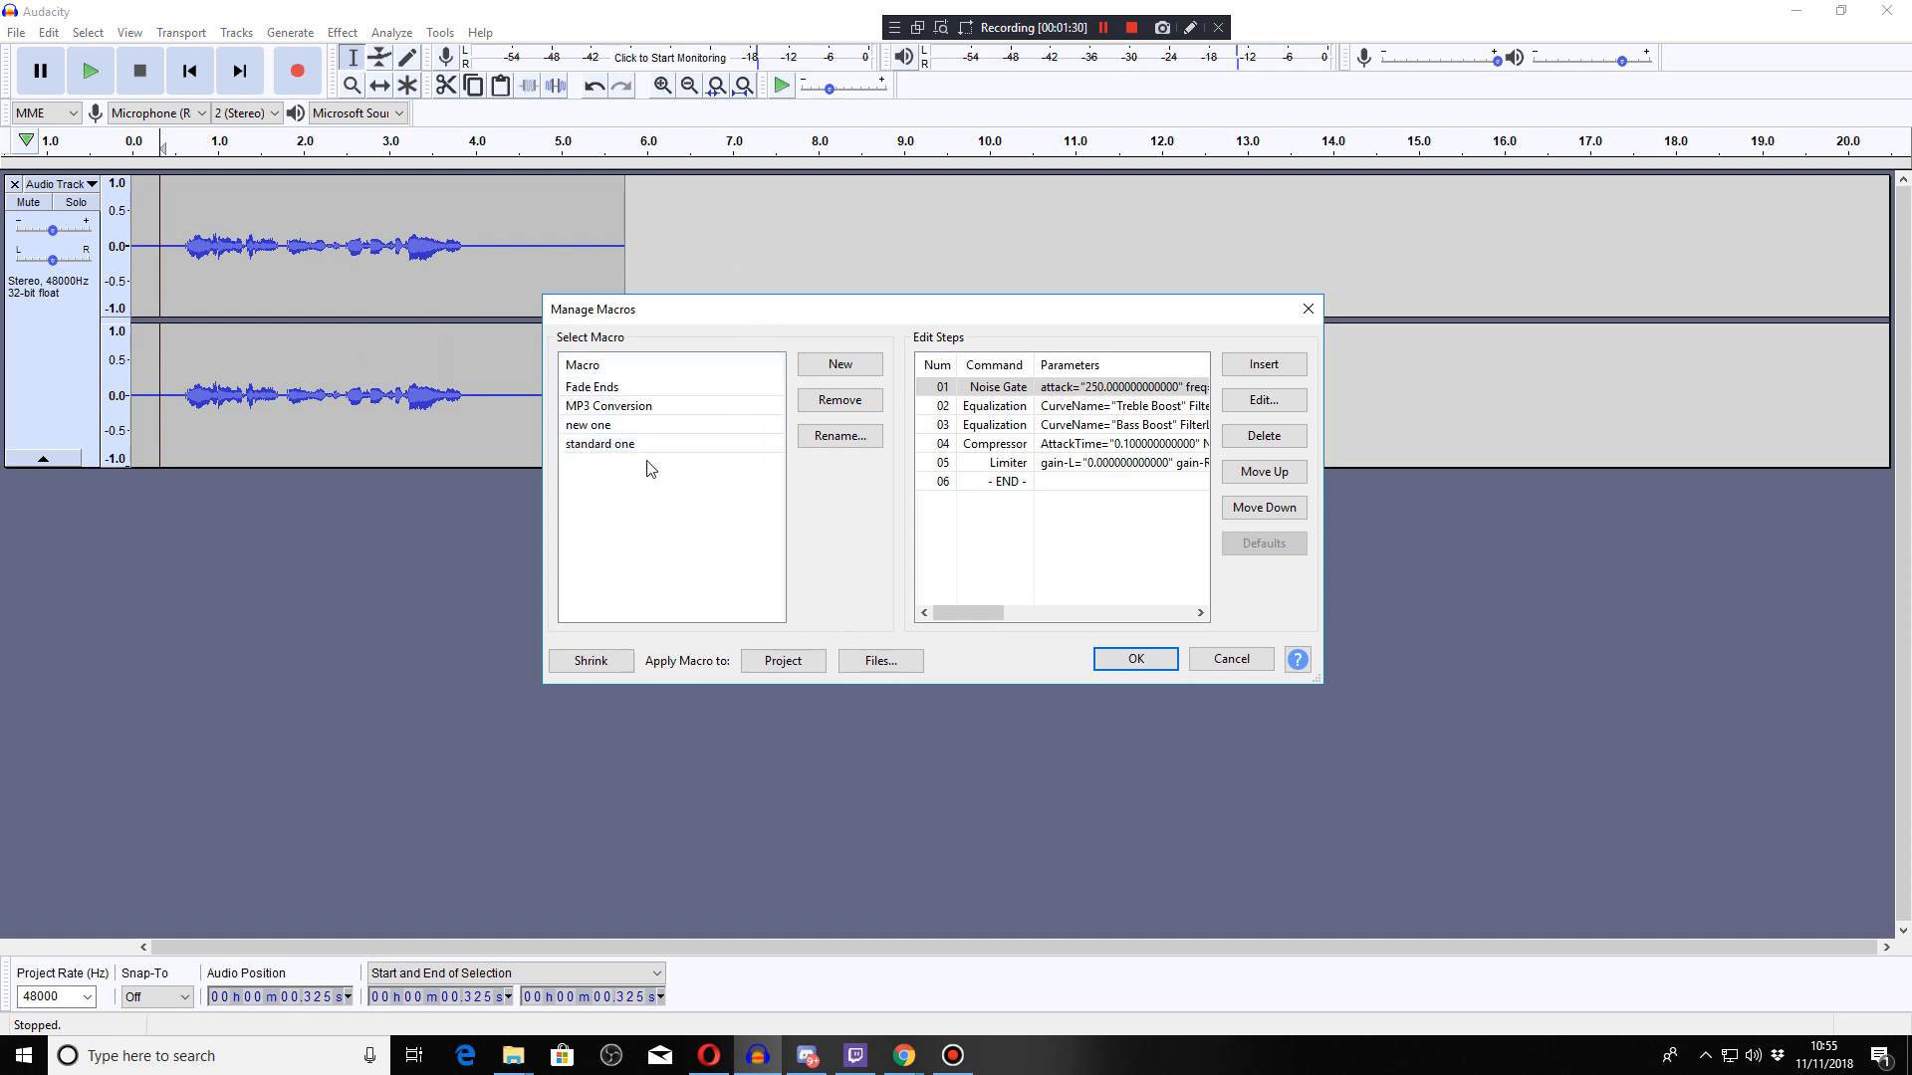
left_click(839, 362)
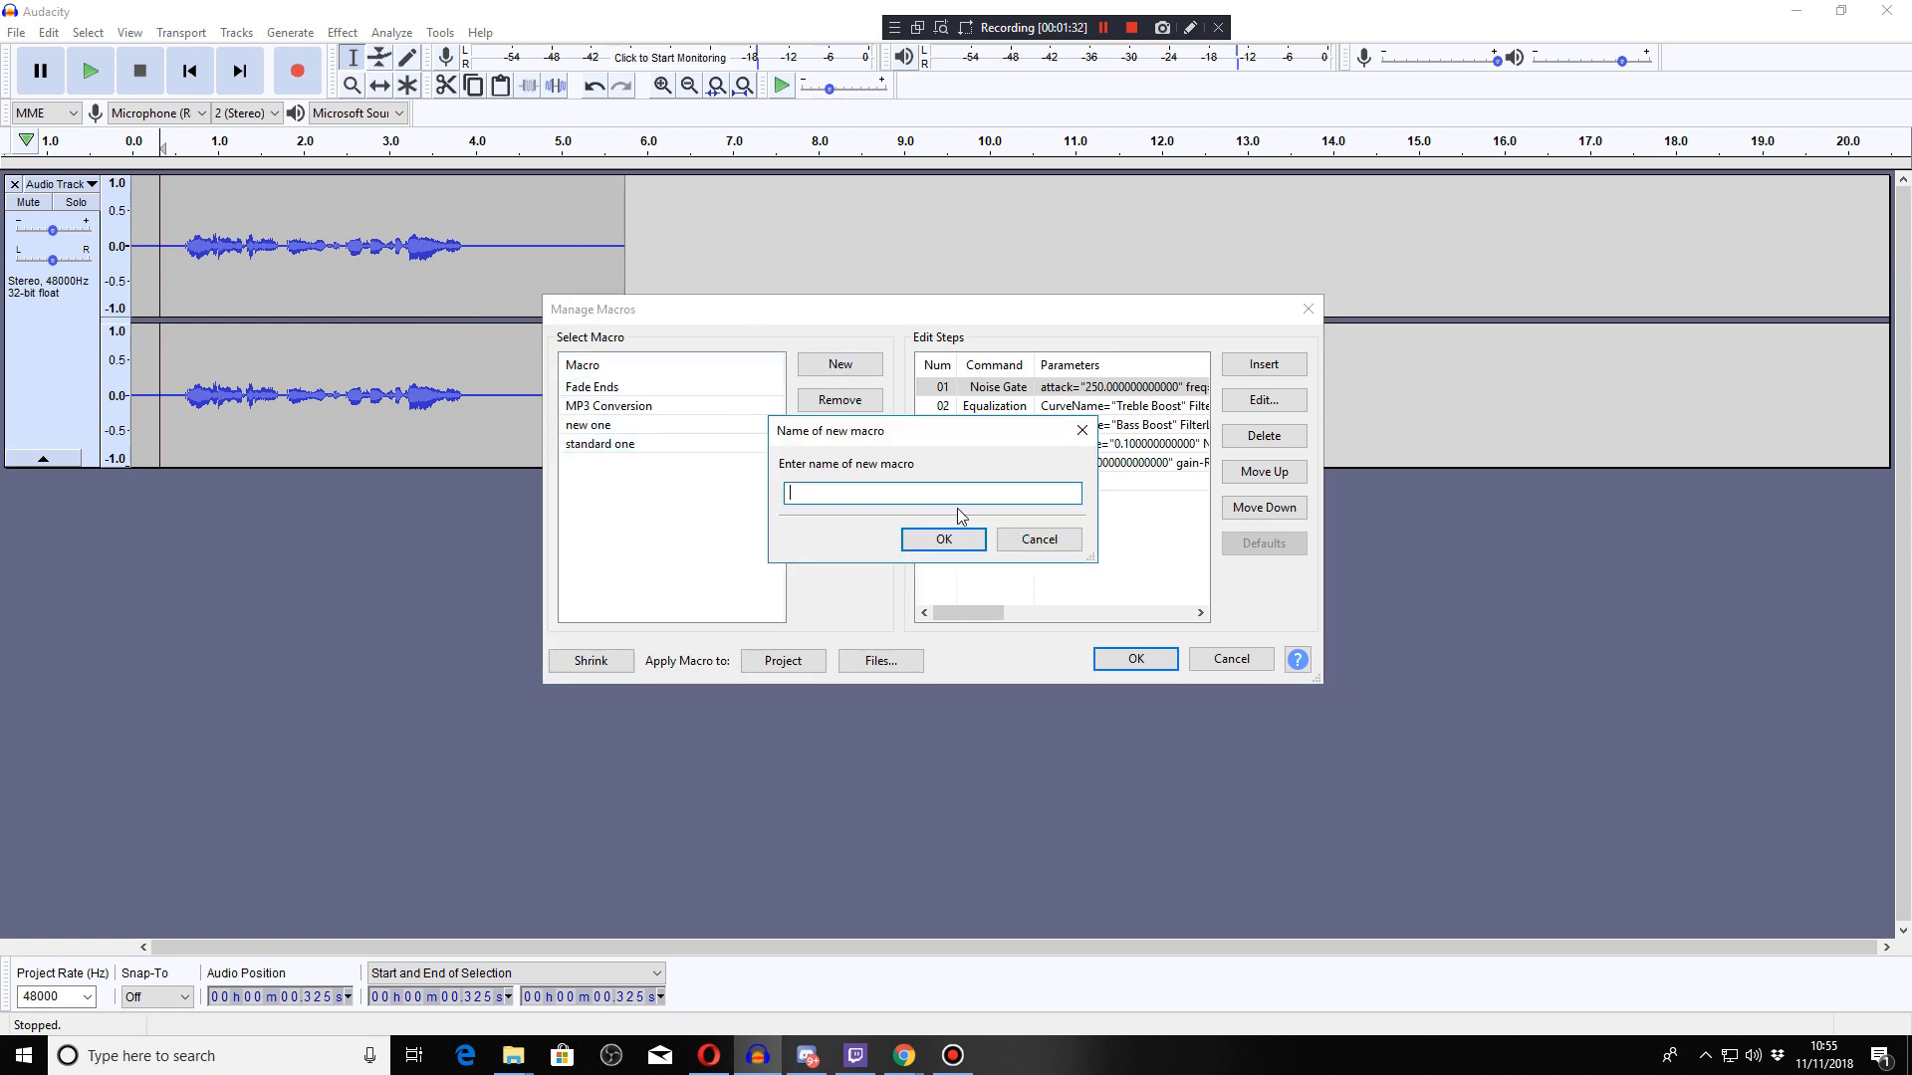
Step: Name the new macro 'test' with a Compressor step and save it in the macro manager
left_click(942, 540)
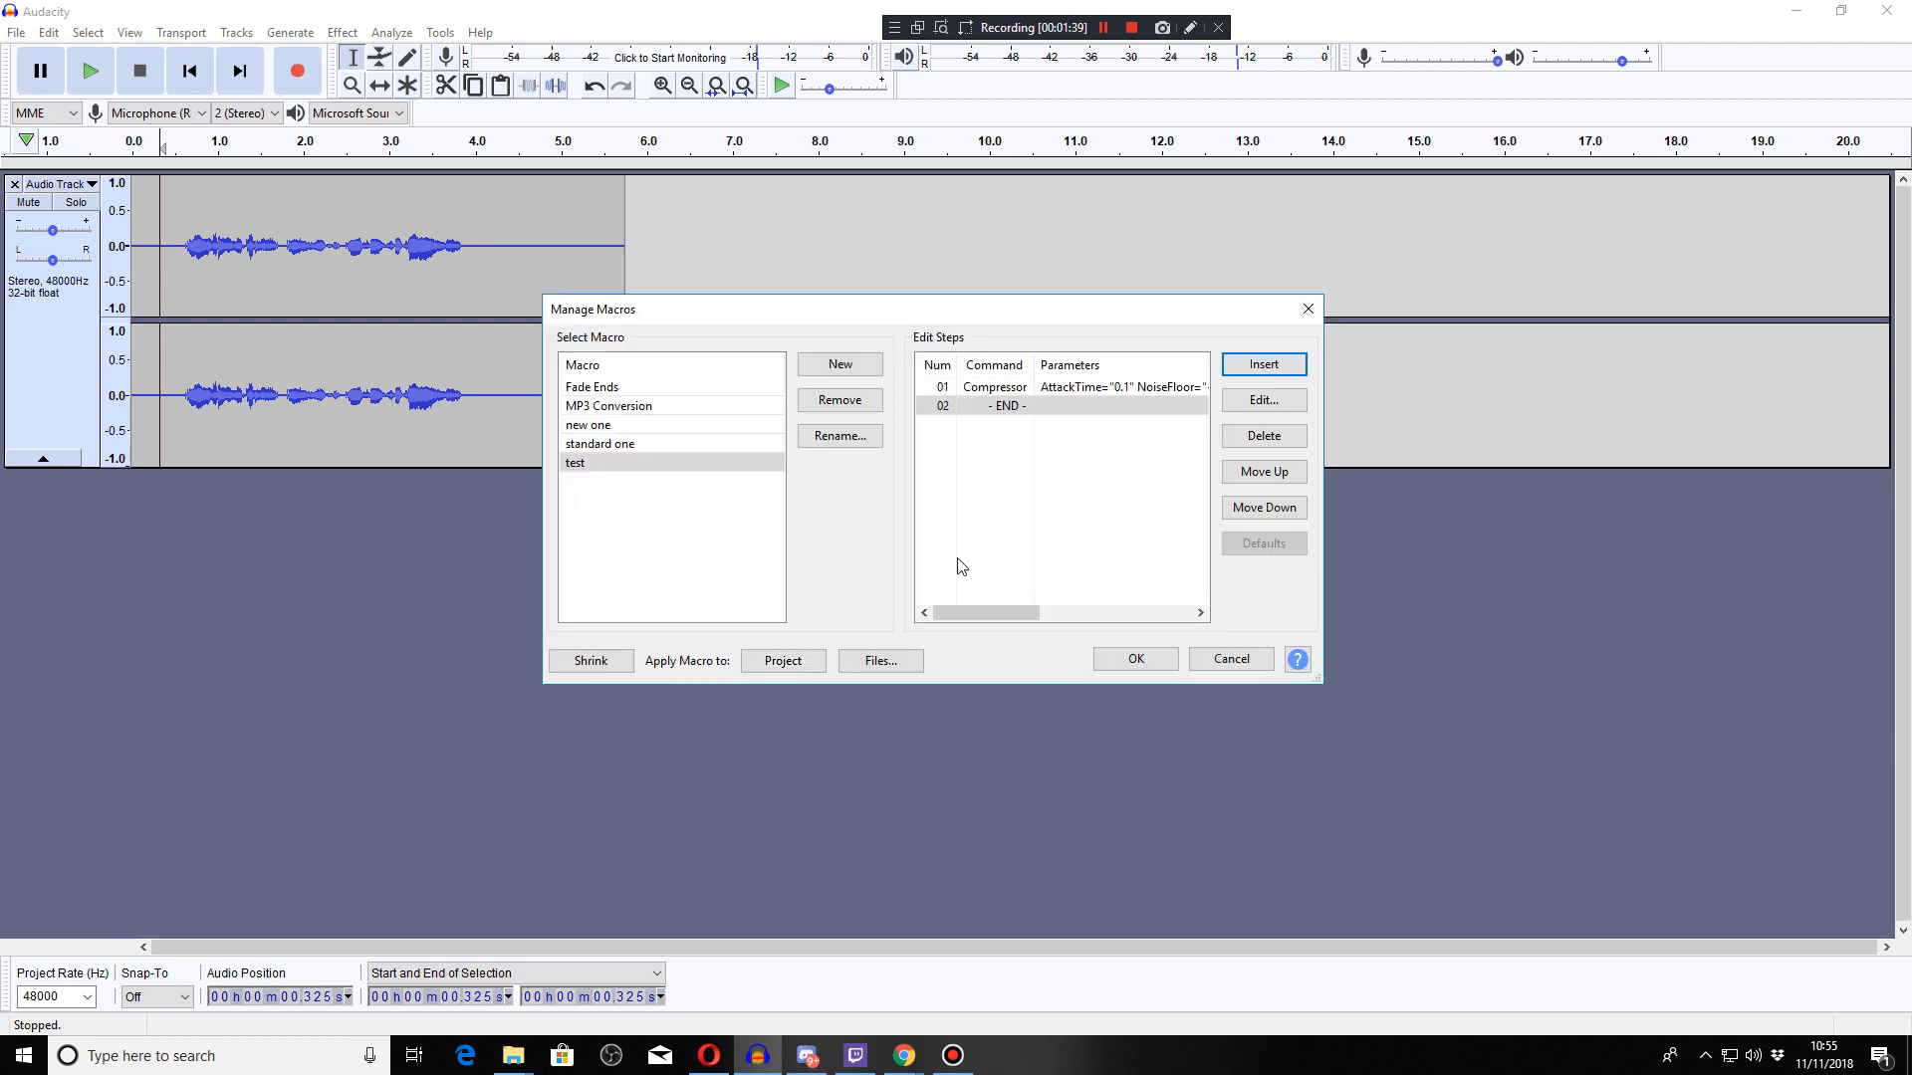
left_click(1229, 660)
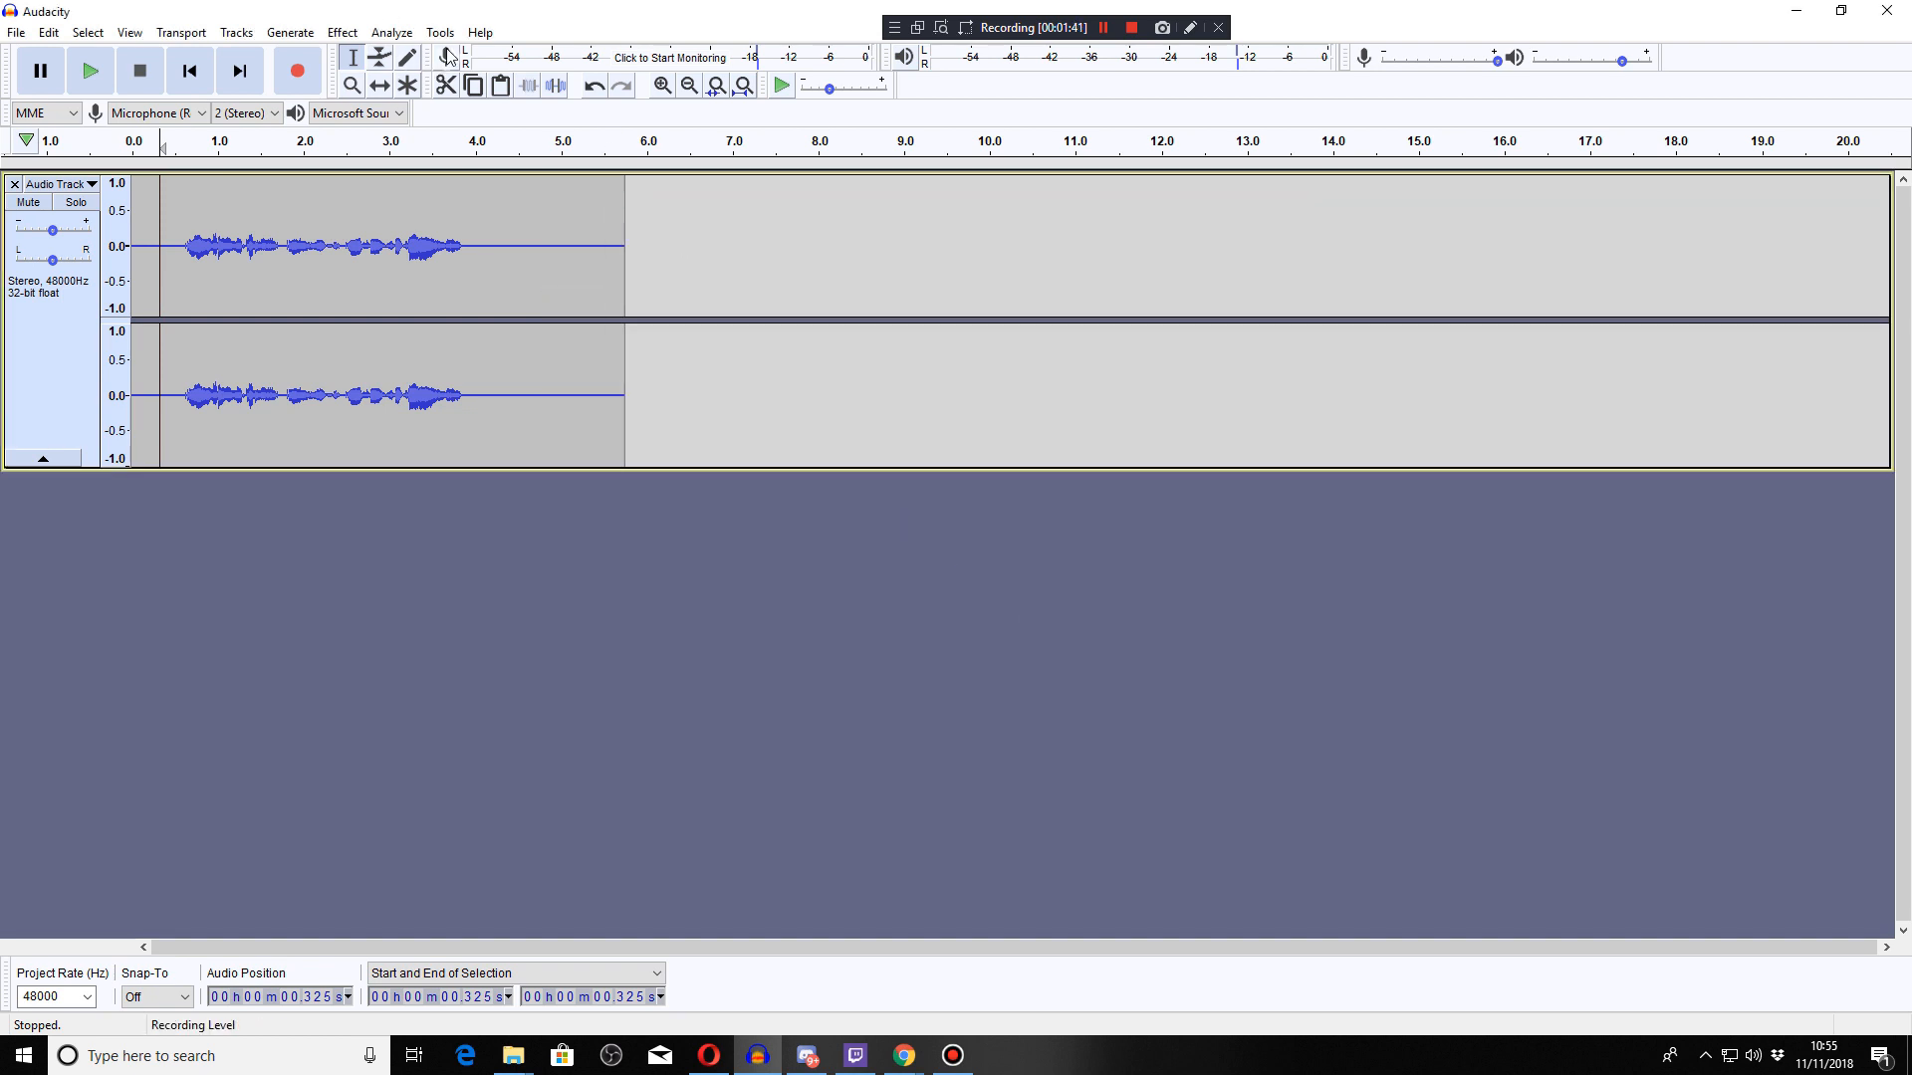
Step: Browse the Tools menu commands, where the saved 'test' macro is now available
left_click(438, 32)
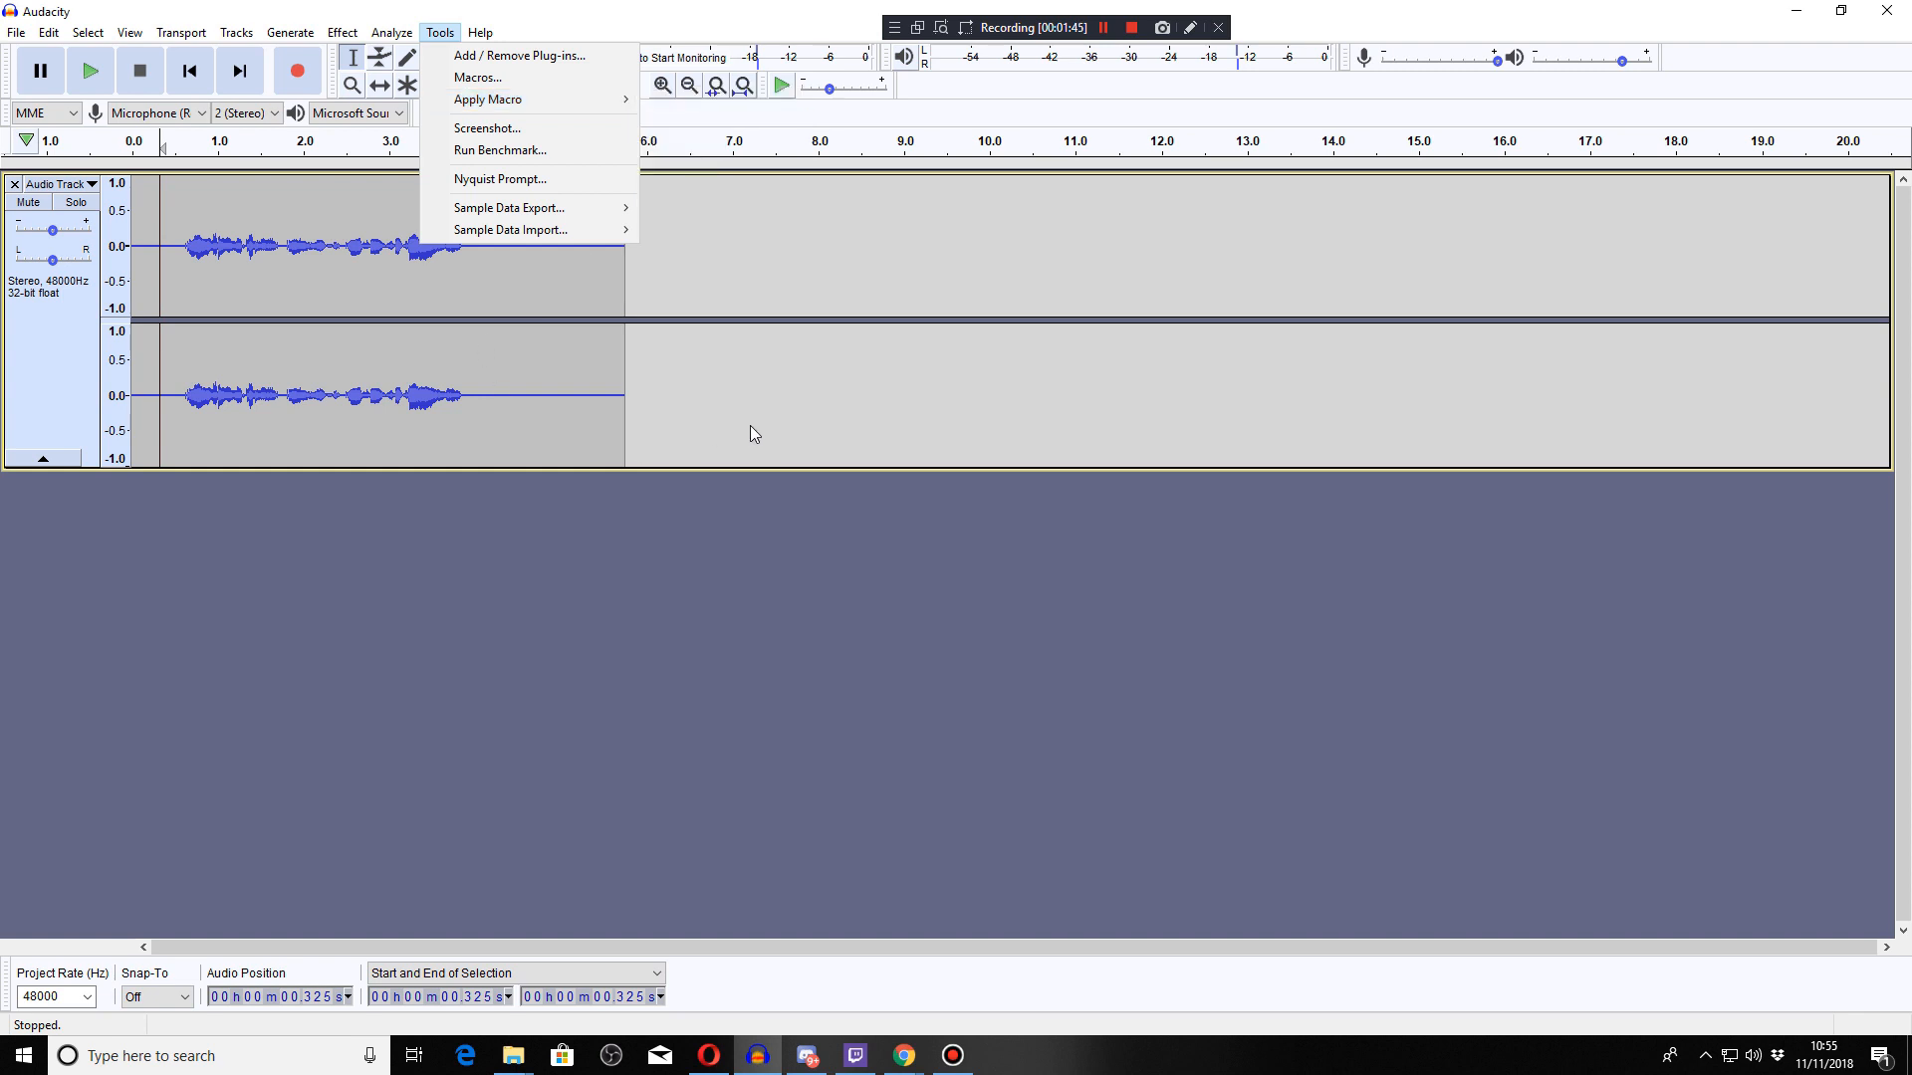
mouse_move(568, 518)
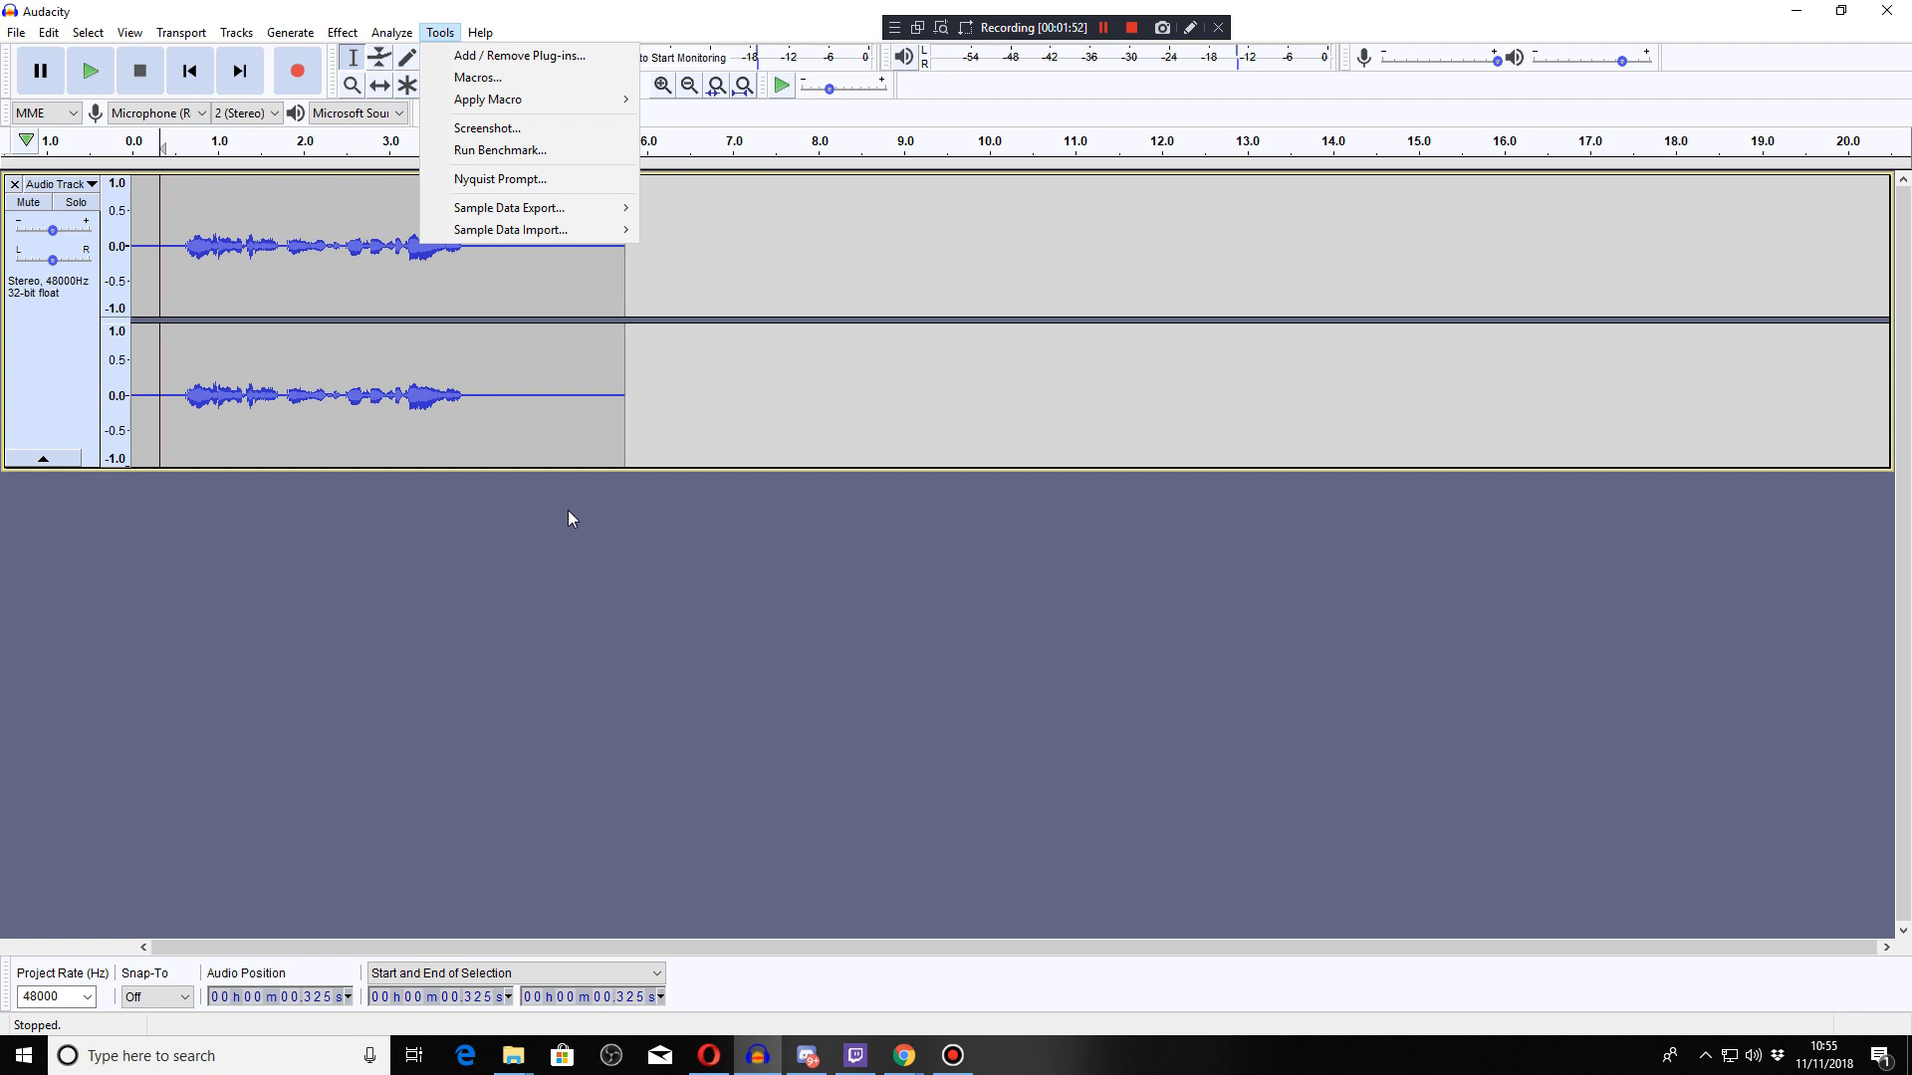
mouse_move(593, 137)
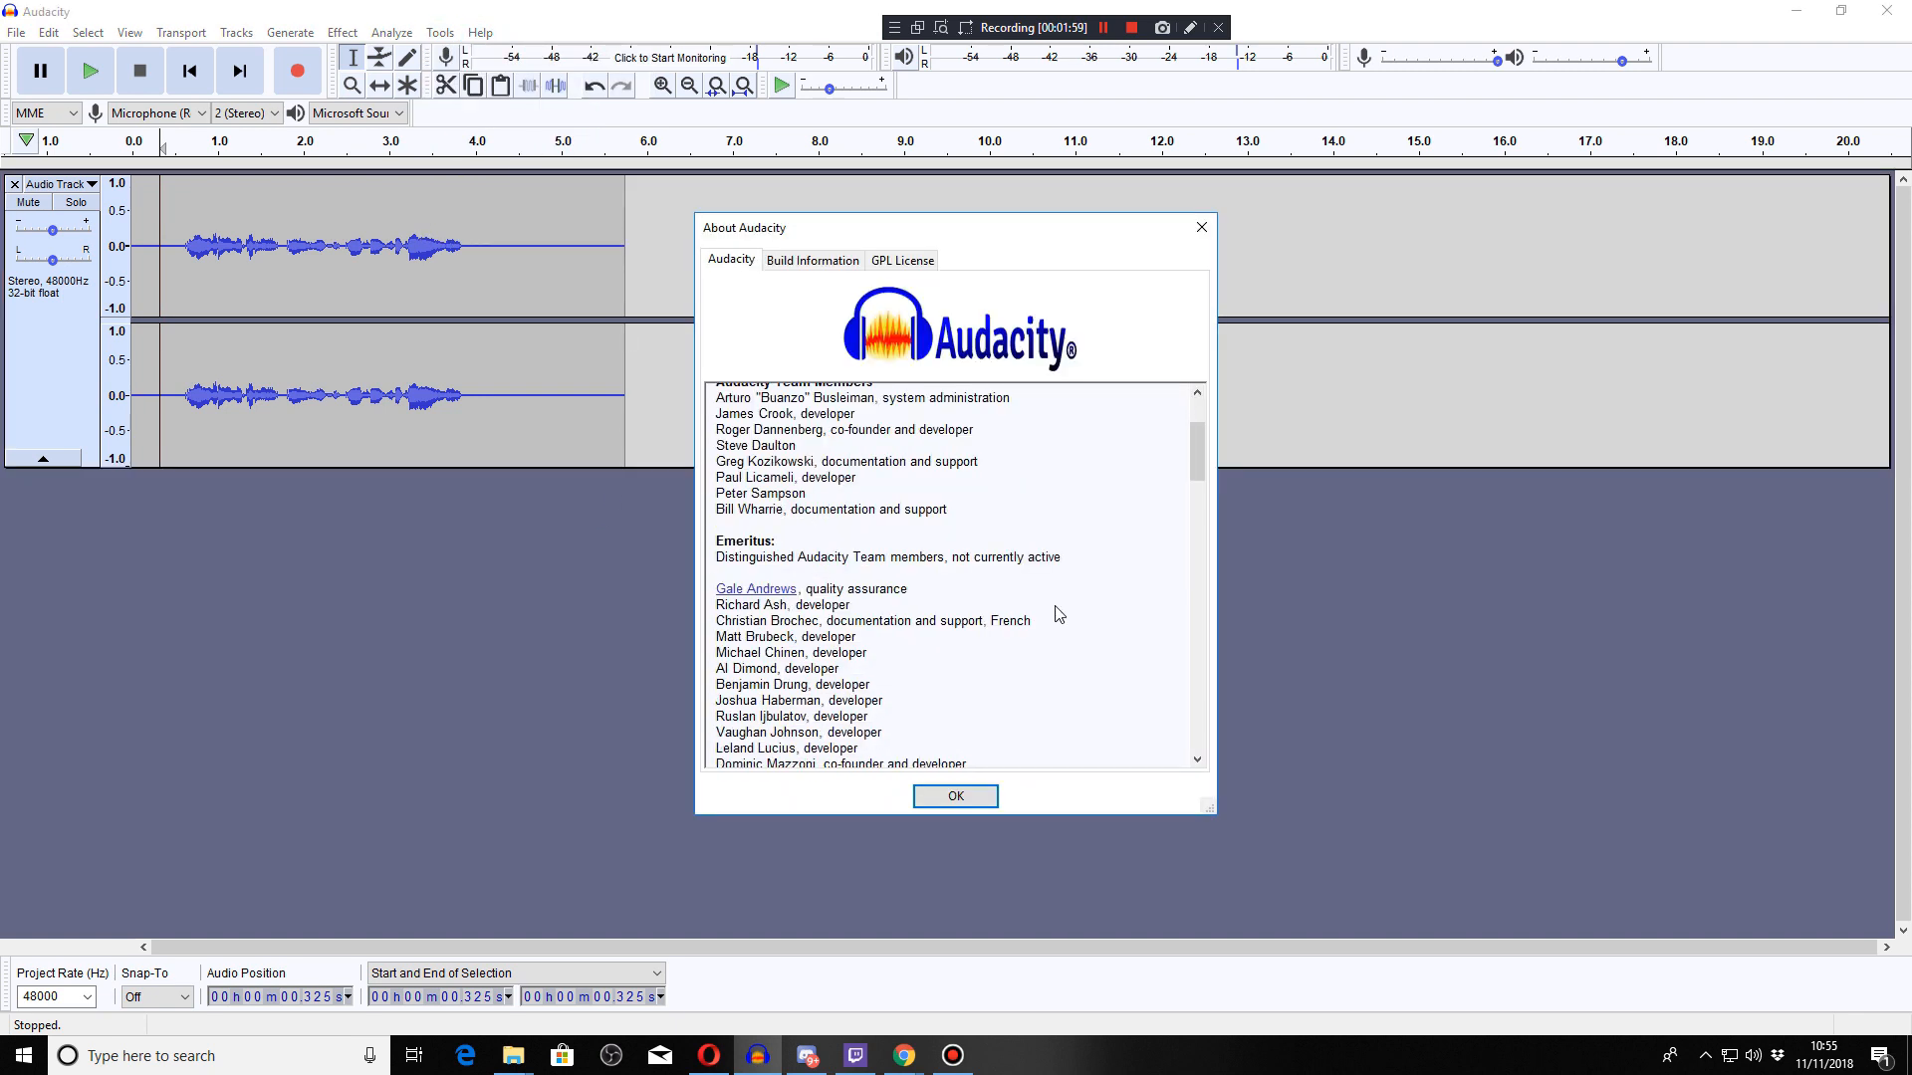
scroll("down", 3)
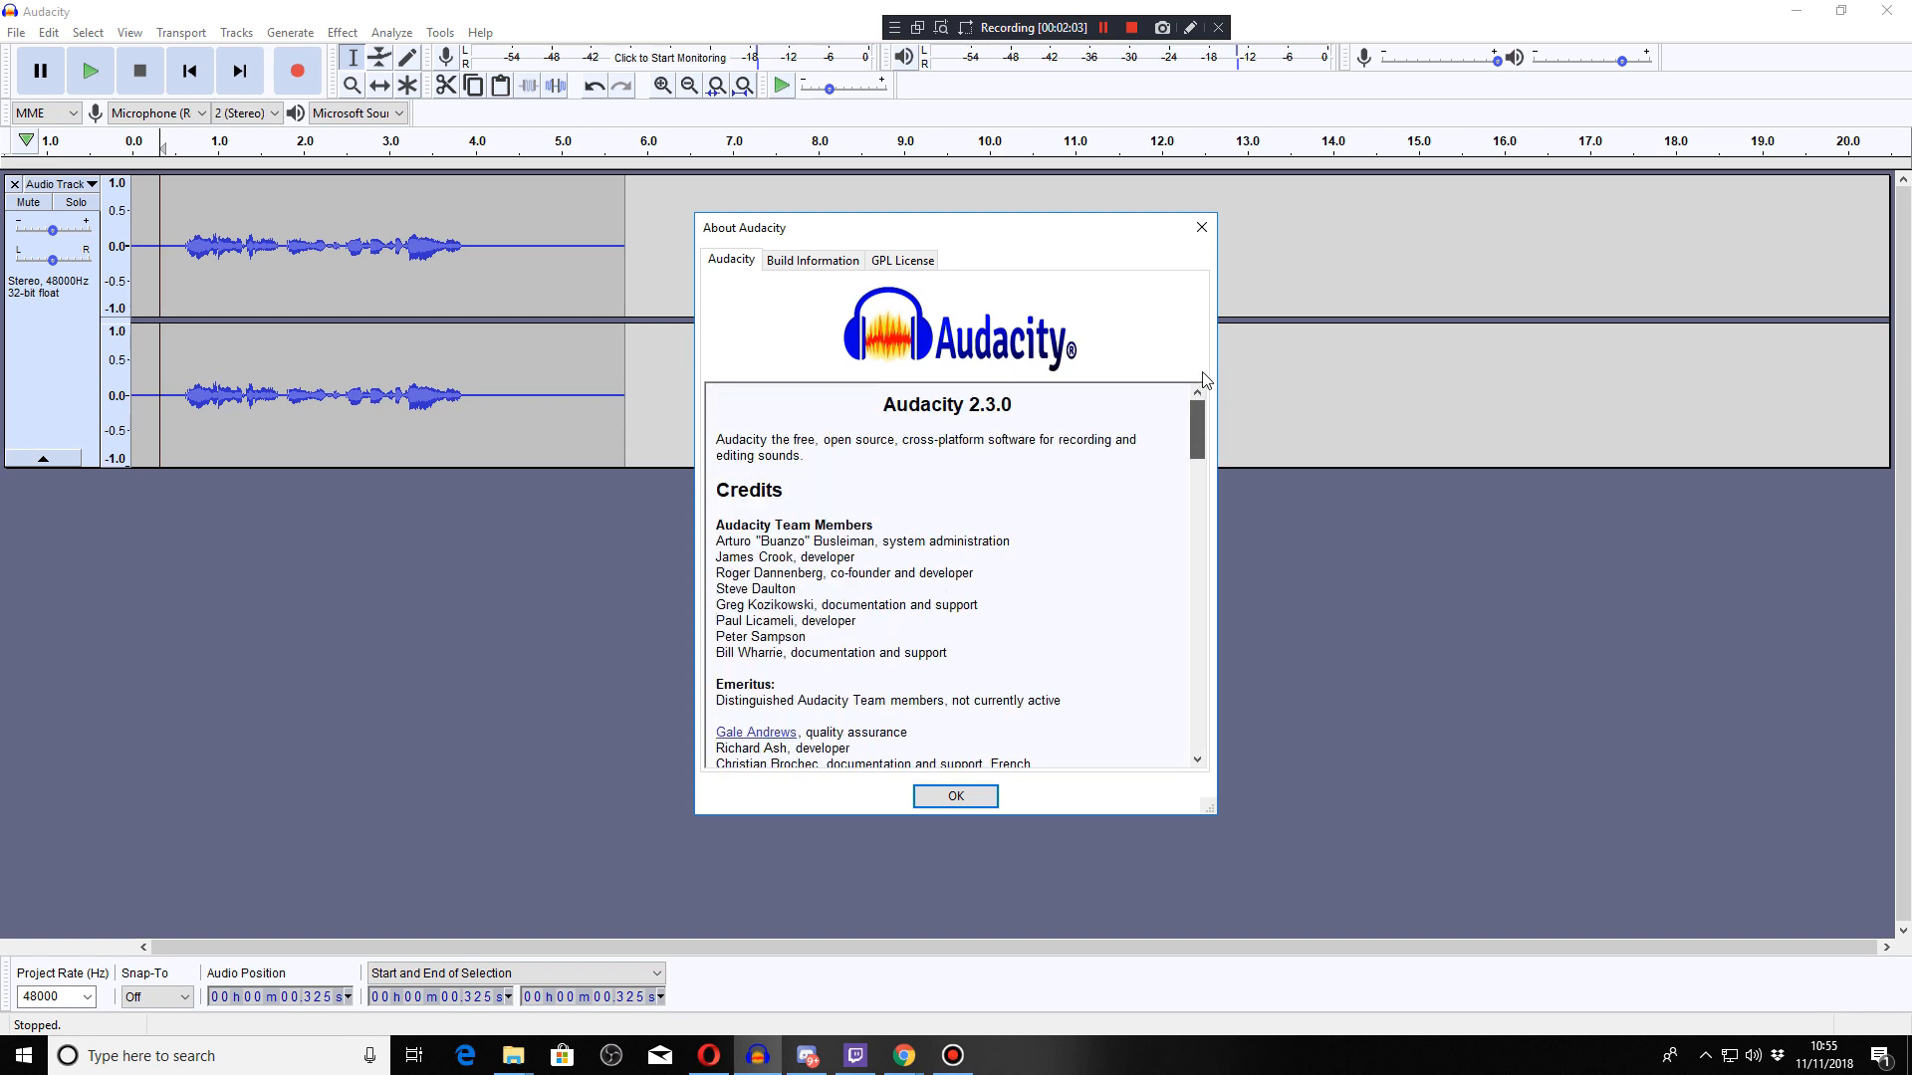
mouse_move(1199, 227)
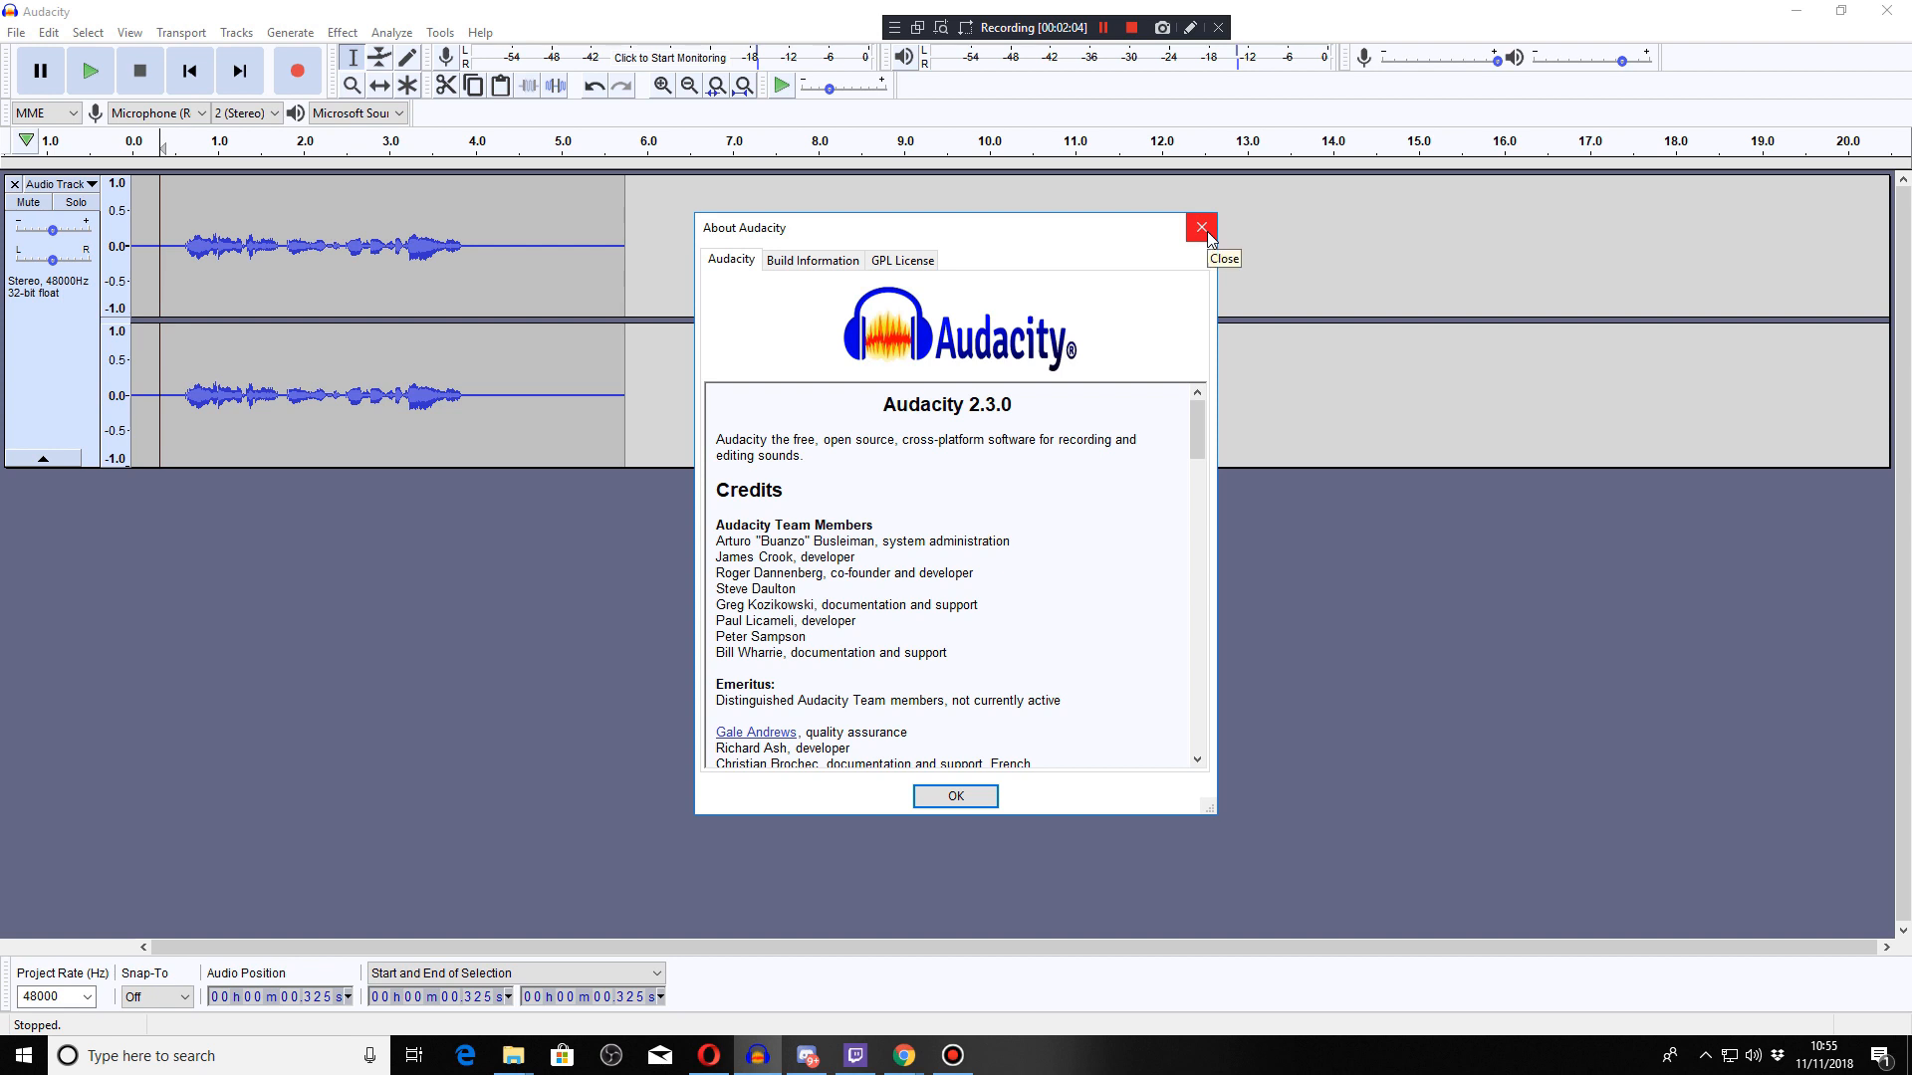